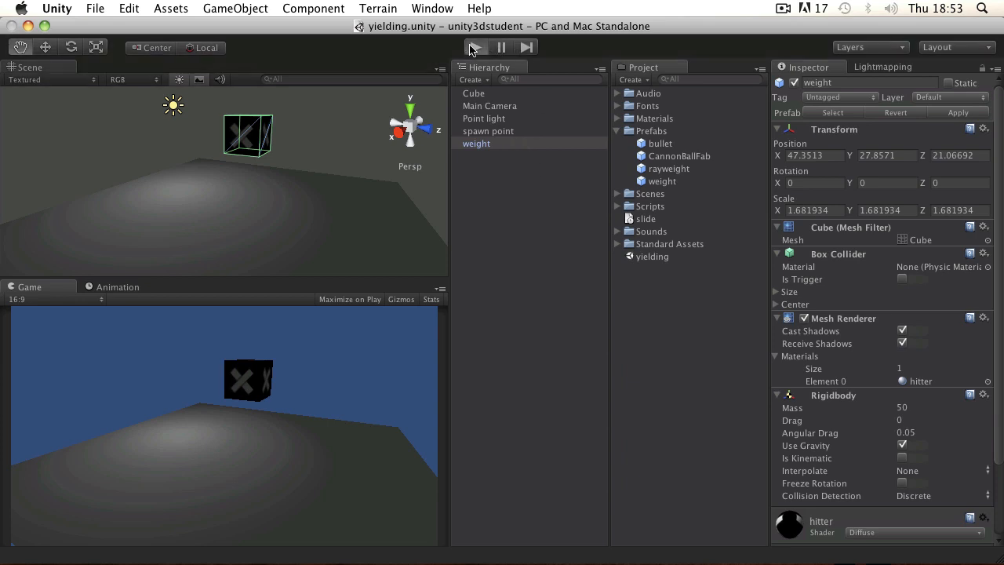
- Preview the weight box falling, then remove the weight object from the scene
{"action": "left_click", "coordinate": [474, 47]}
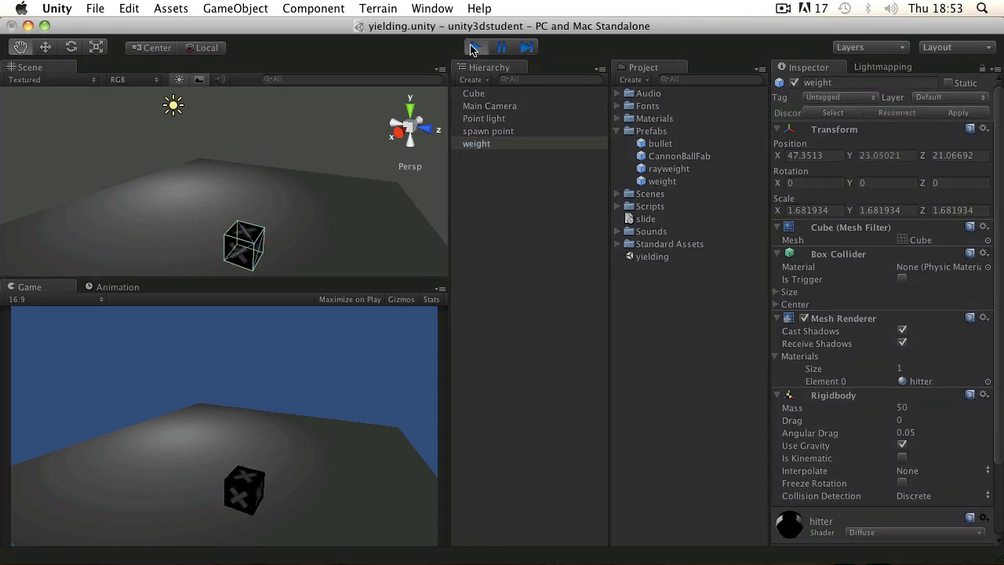
{"action": "left_click", "coordinate": [474, 47]}
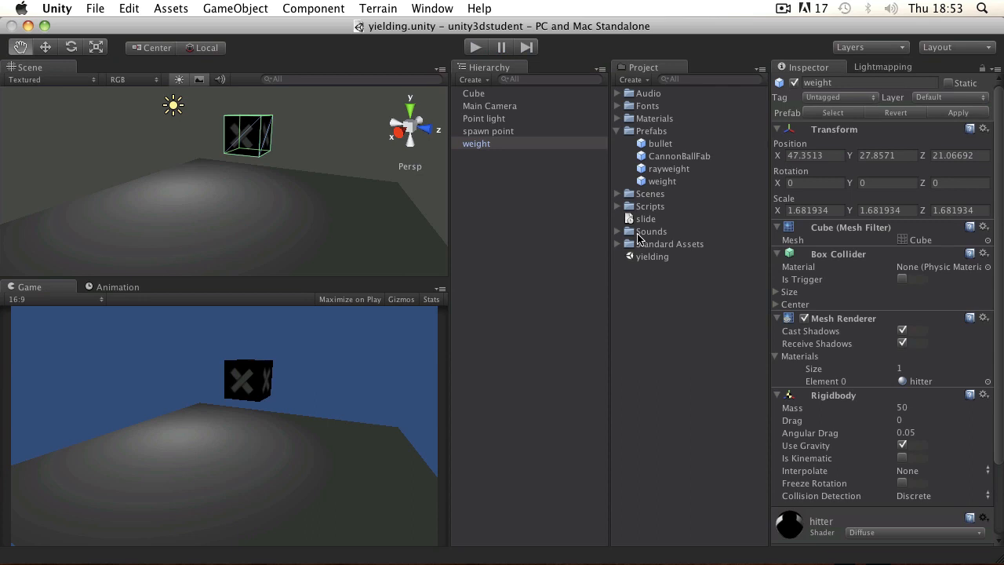
{"action": "left_click", "coordinate": [662, 181]}
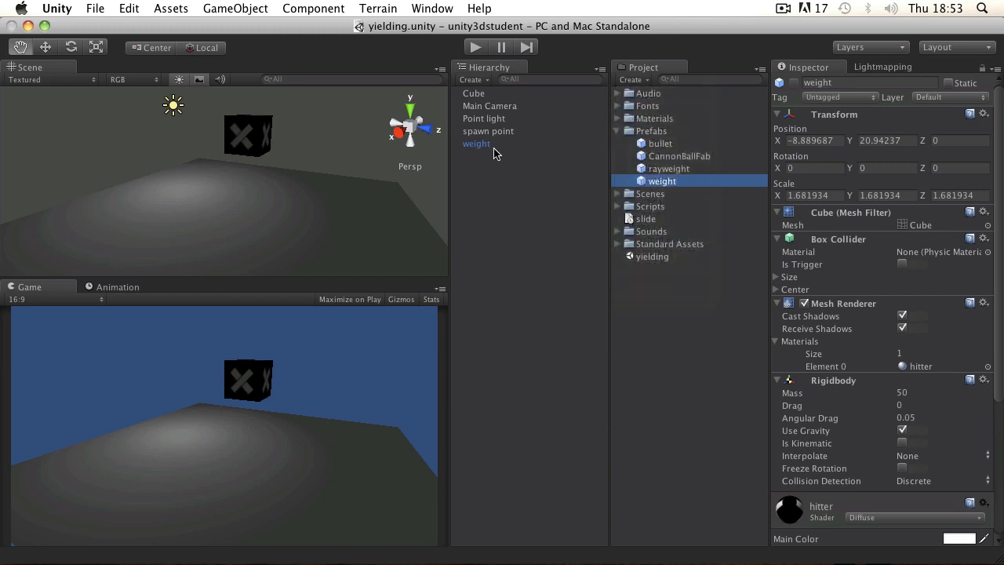
{"action": "left_click", "coordinate": [476, 144]}
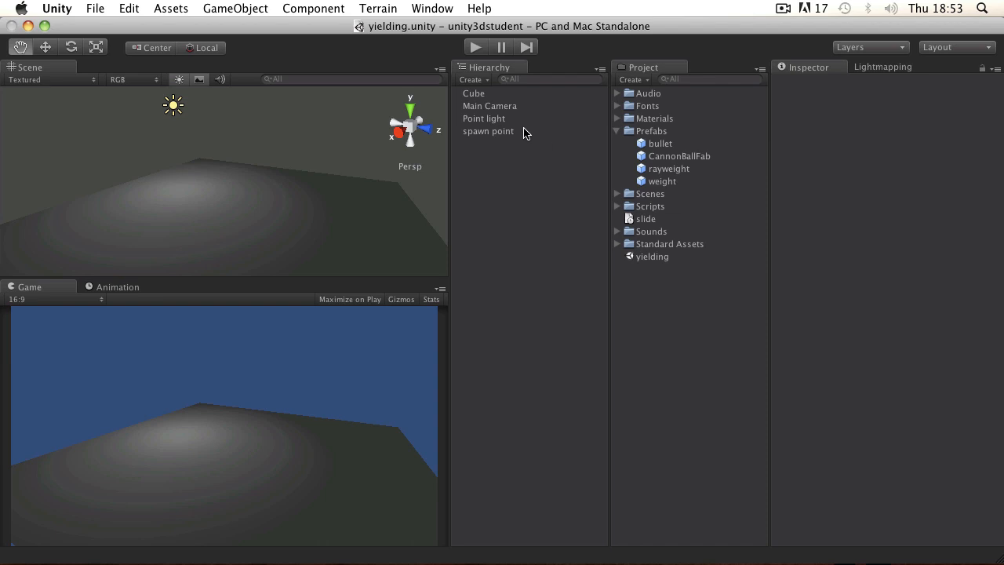
- Inspect spawn point's Transform at 0, 30, 0 and collapse the Prefabs folder
{"action": "left_click", "coordinate": [488, 131]}
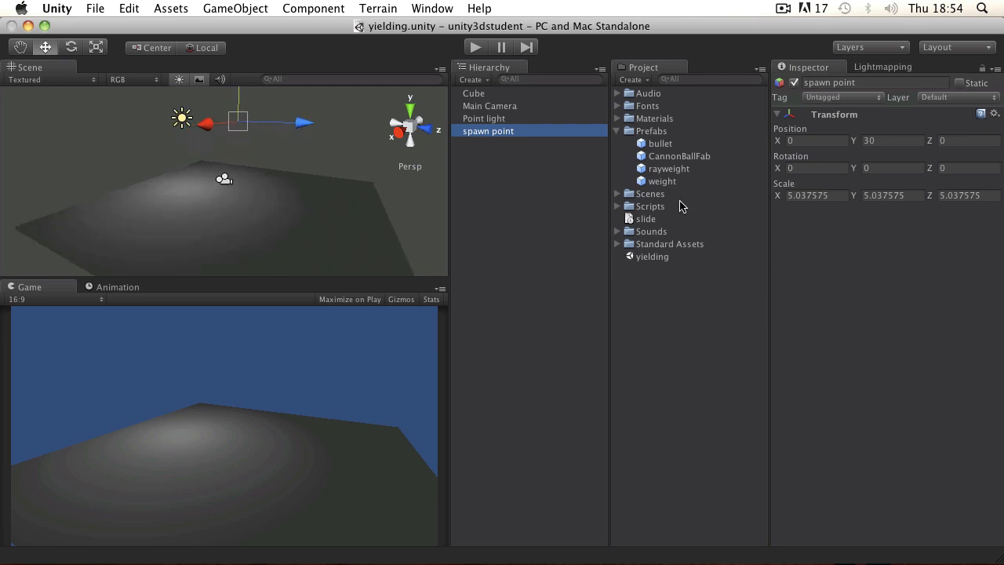
{"action": "mouse_move", "coordinate": [846, 231]}
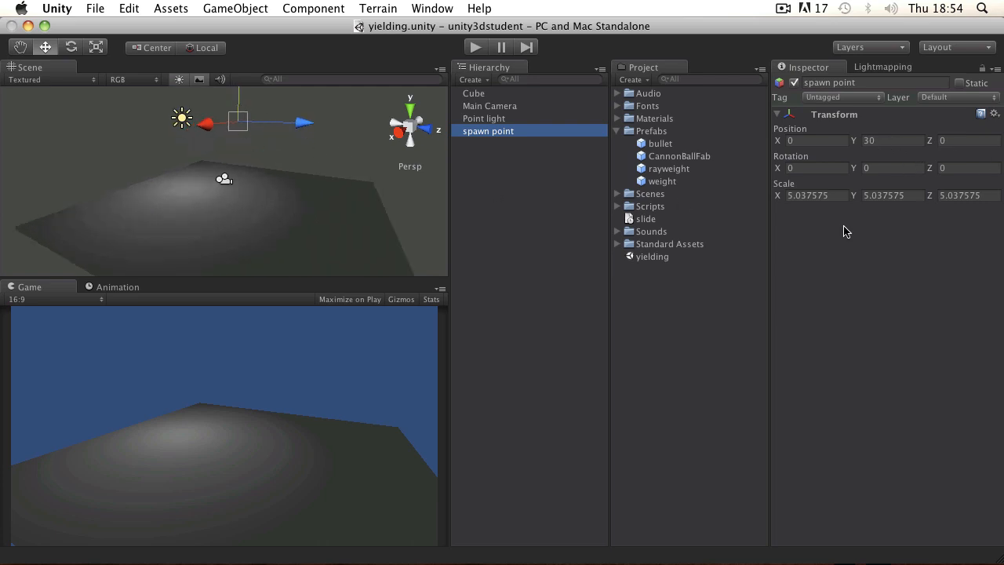
{"action": "mouse_move", "coordinate": [692, 186]}
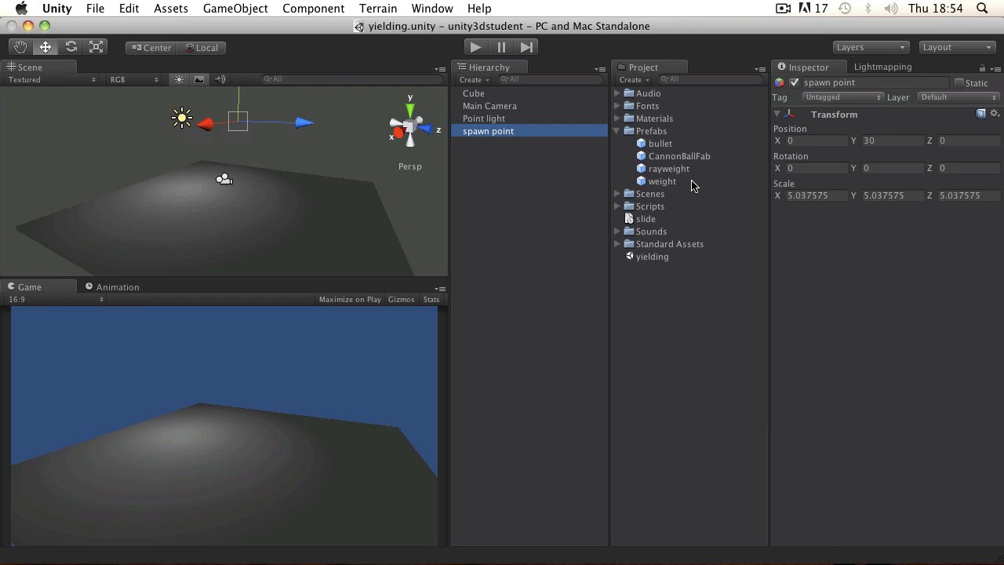
{"action": "left_click", "coordinate": [618, 130]}
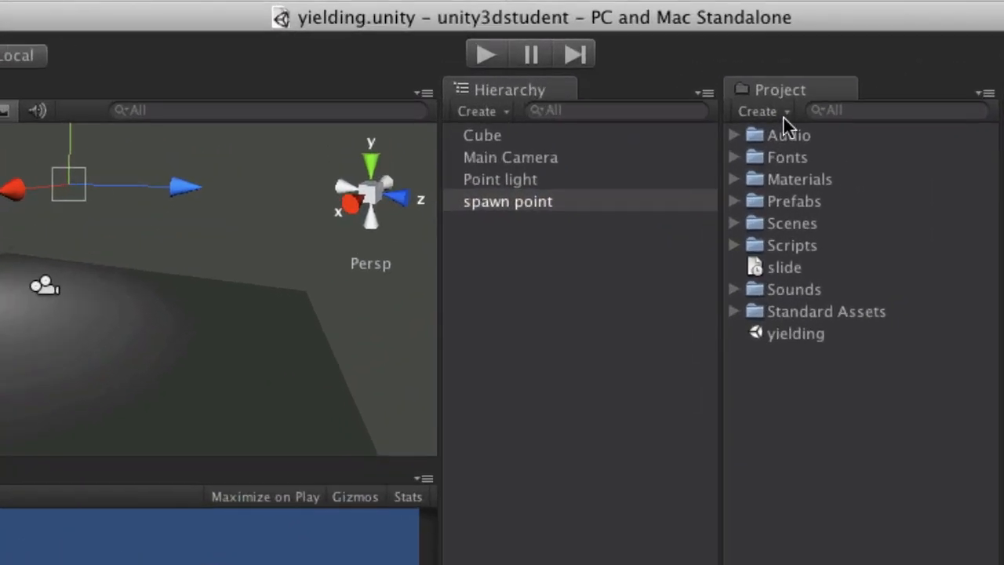
- Create a new JavaScript asset, name it myCreator, and open it in the script editor
{"action": "left_click", "coordinate": [758, 111]}
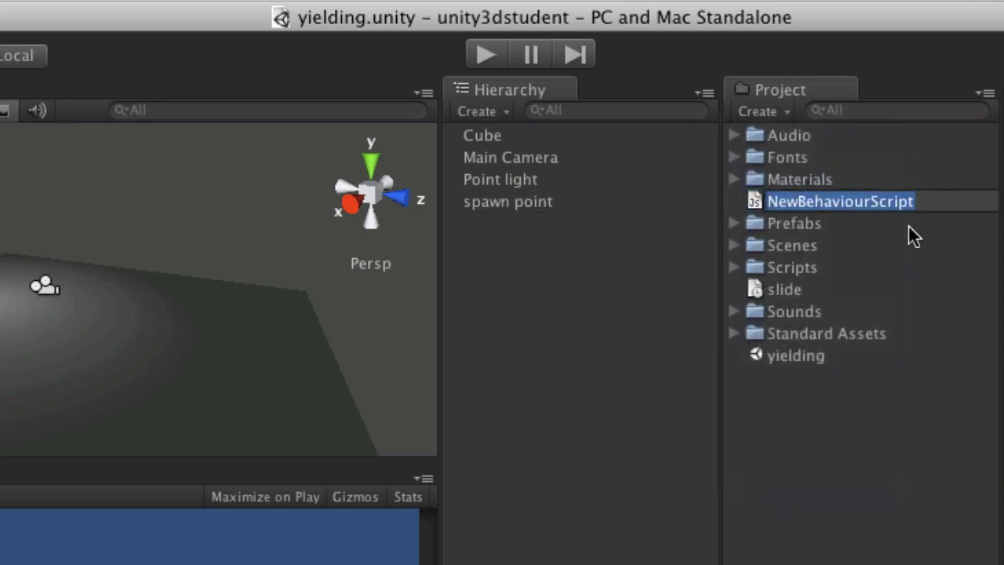
{"action": "type", "text": "my"}
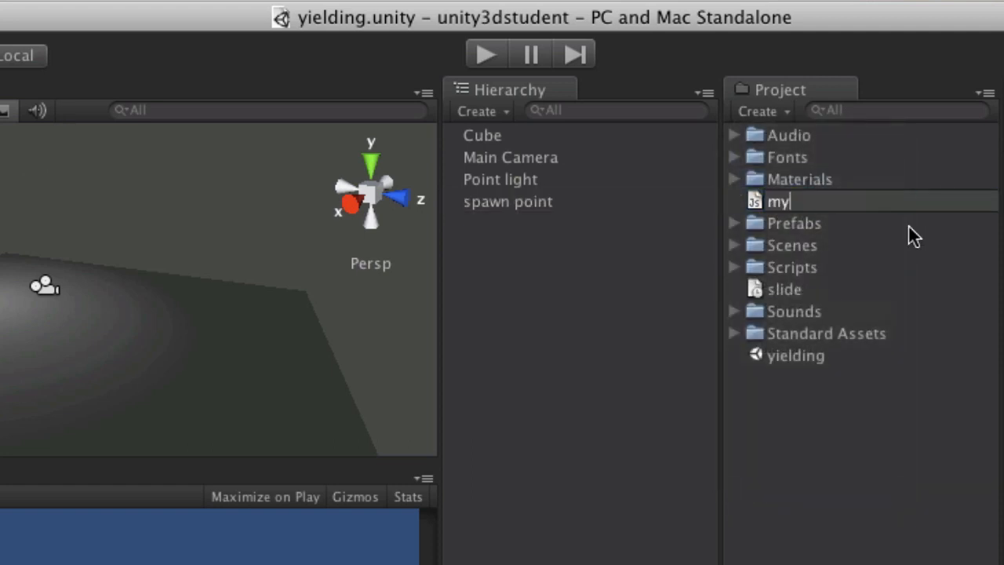
{"action": "type", "text": "Creator"}
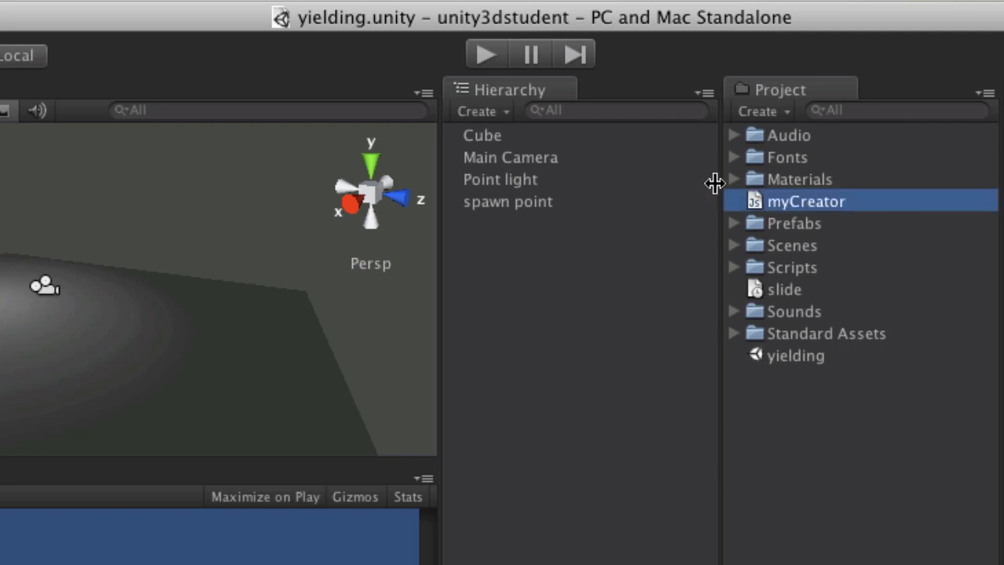
{"action": "double_click", "coordinate": [804, 201]}
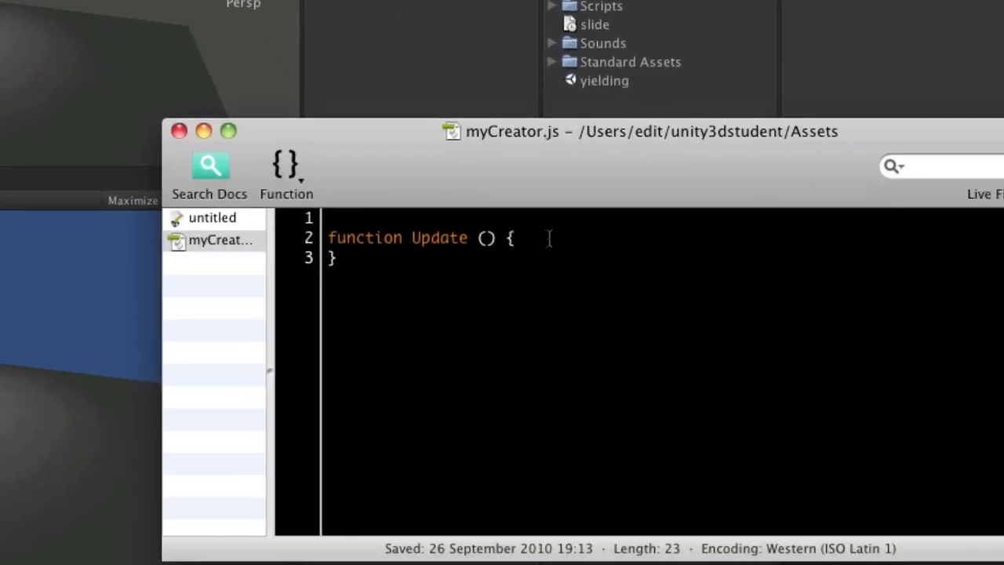
- Declare 'var box : GameObject' and 'var readynow : boolean = true' at the script top
{"action": "type", "text": "var box :"}
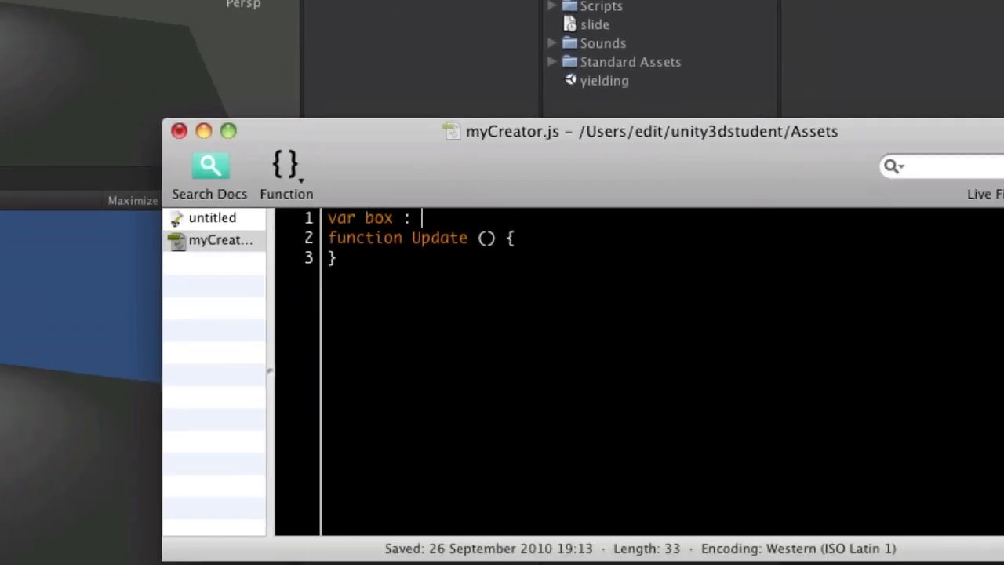
{"action": "type", "text": "GameObject"}
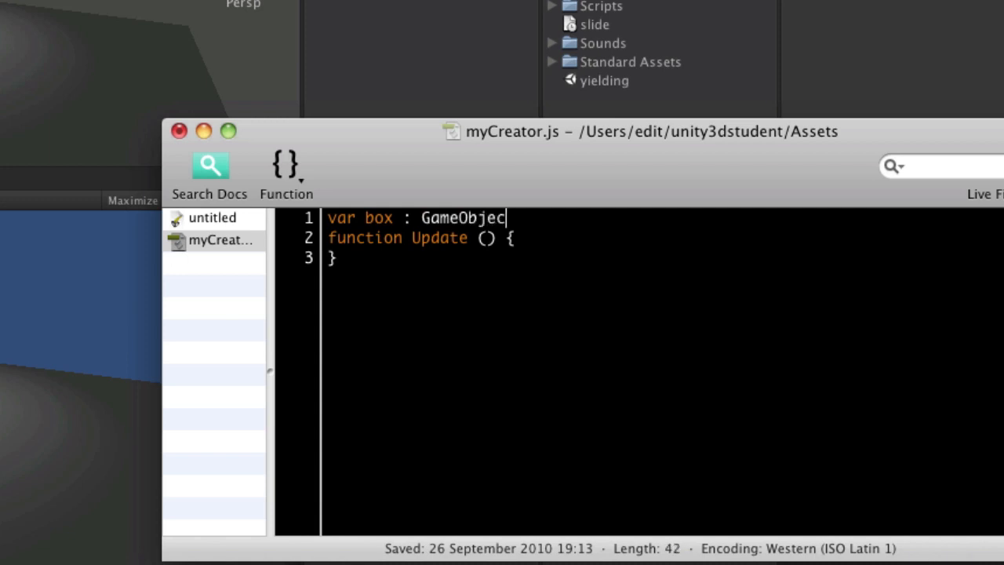
{"action": "type", "text": "t;"}
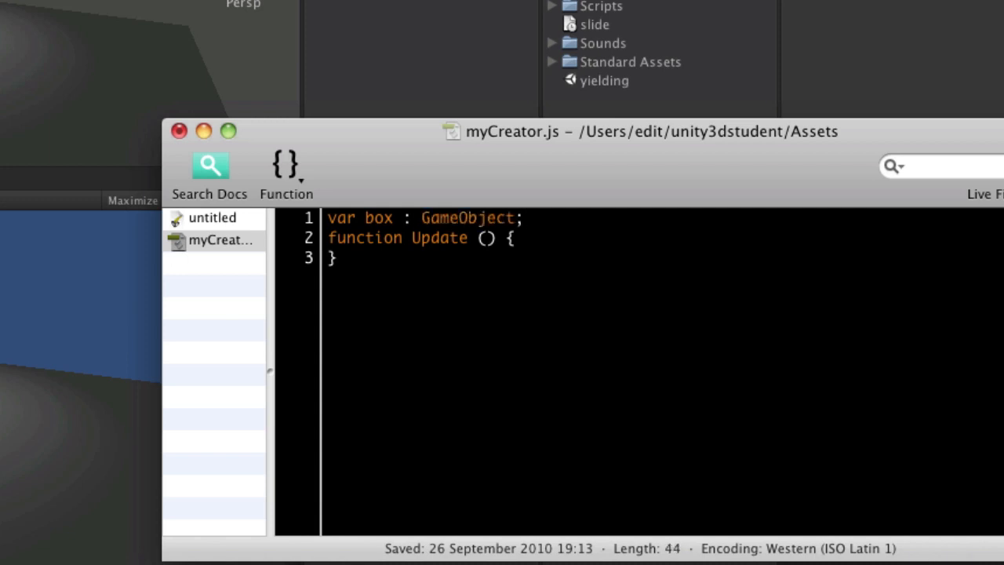
{"action": "key", "text": "Return"}
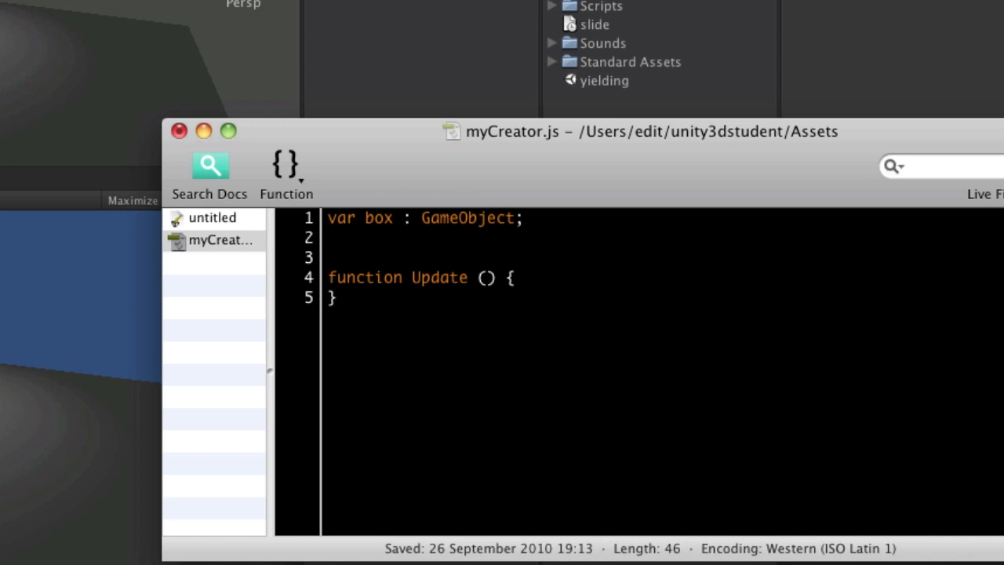
{"action": "left_click", "coordinate": [328, 237]}
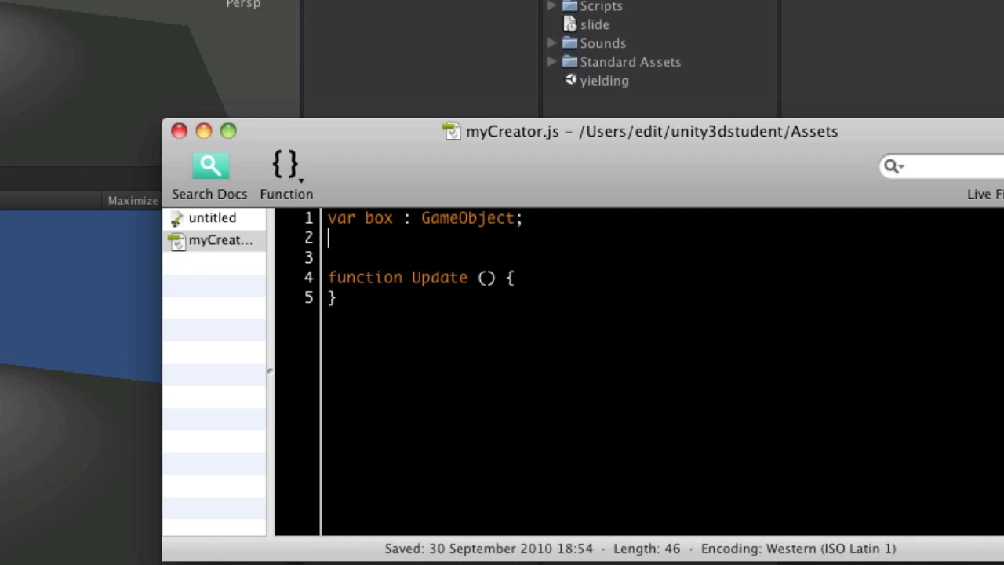
{"action": "type", "text": "var"}
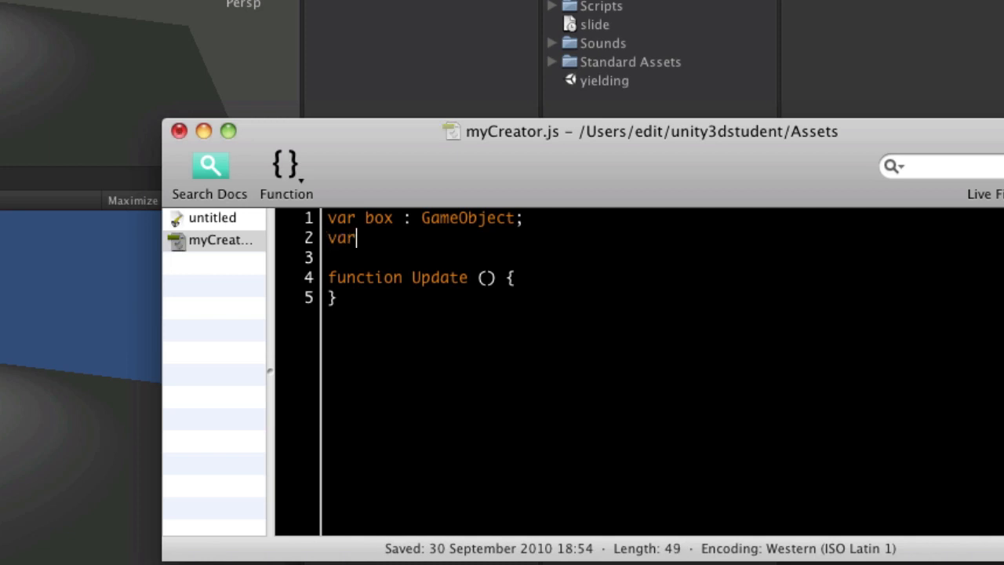
{"action": "type", "text": "ready"}
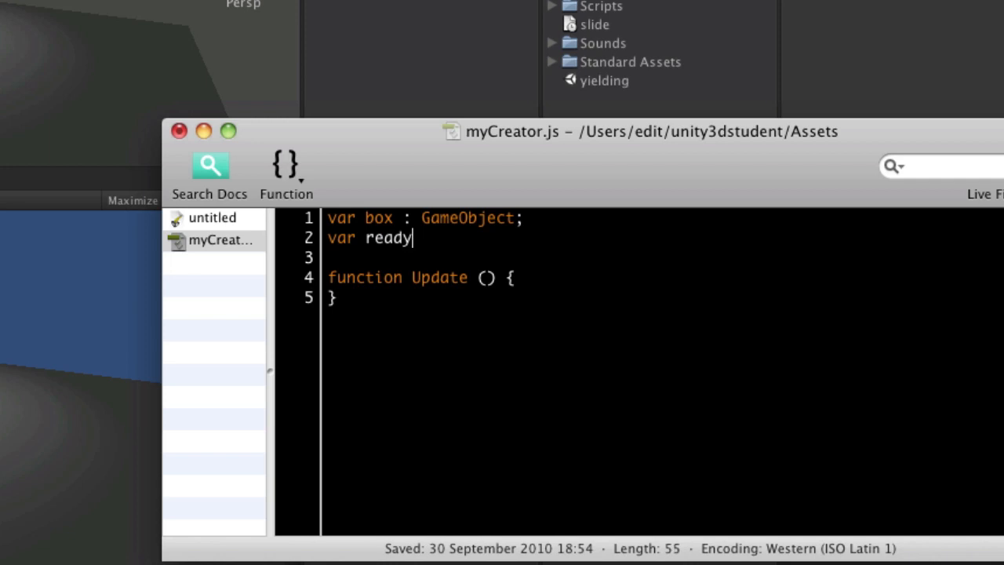
{"action": "type", "text": "now :"}
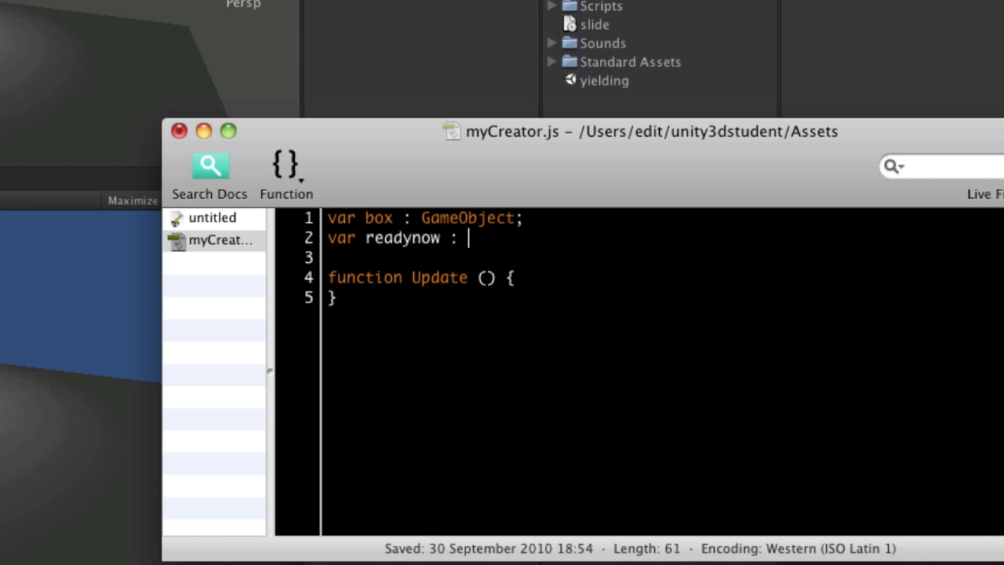
{"action": "type", "text": "boolean ="}
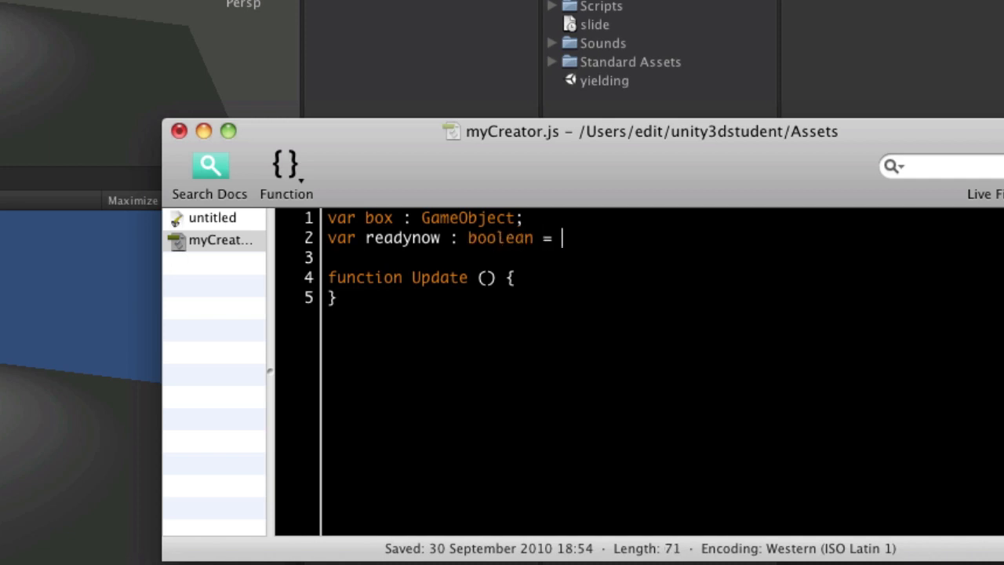
{"action": "type", "text": "true;"}
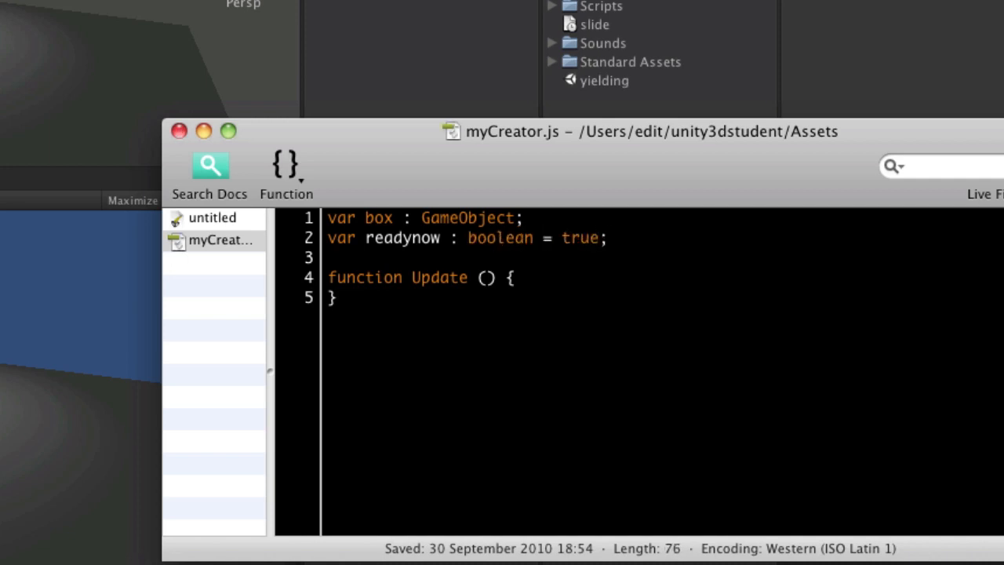
- Inside Update, add Instantiate(box, transform.position, transform.rotation);
{"action": "left_click", "coordinate": [329, 298]}
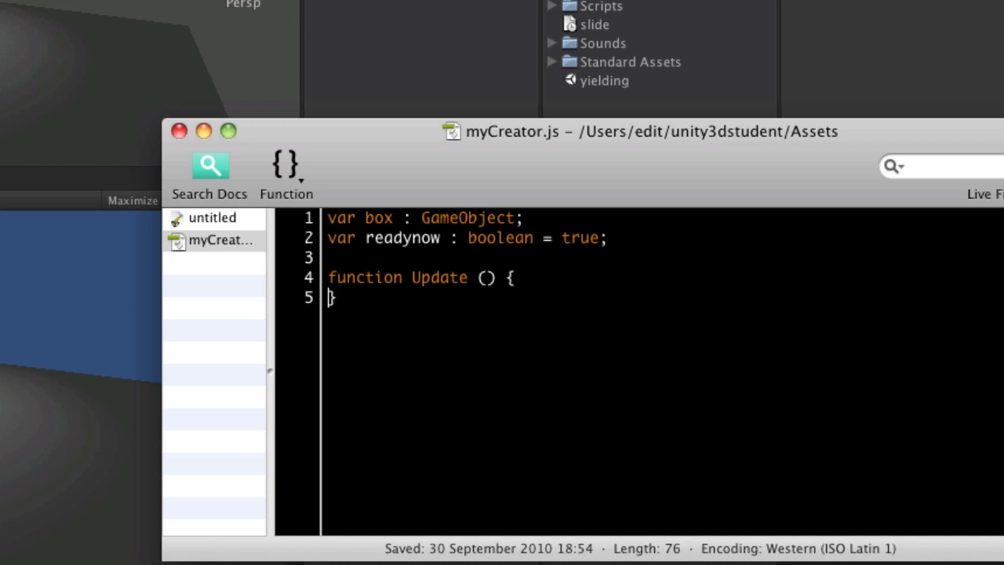
{"action": "key", "text": "Return"}
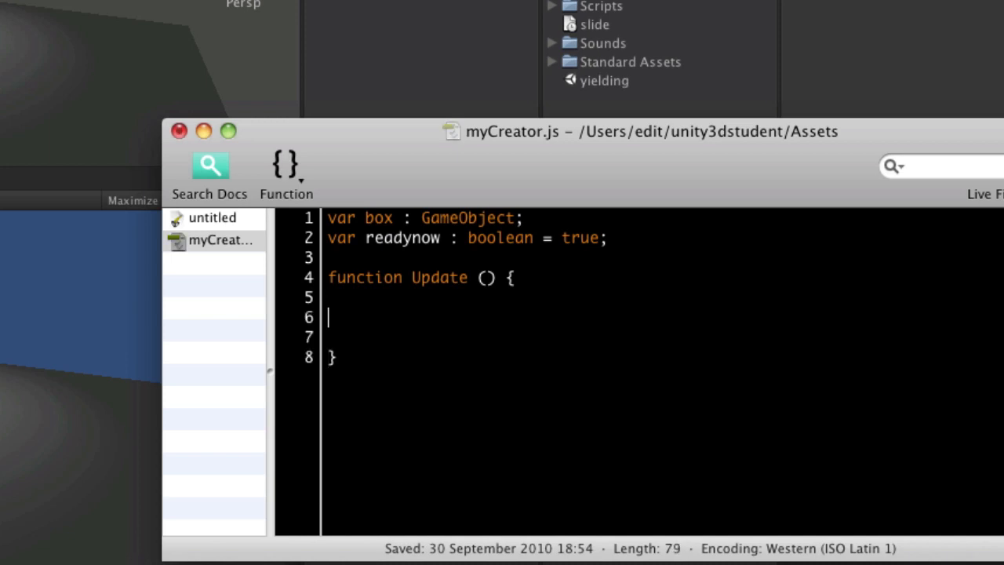
{"action": "type", "text": "I"}
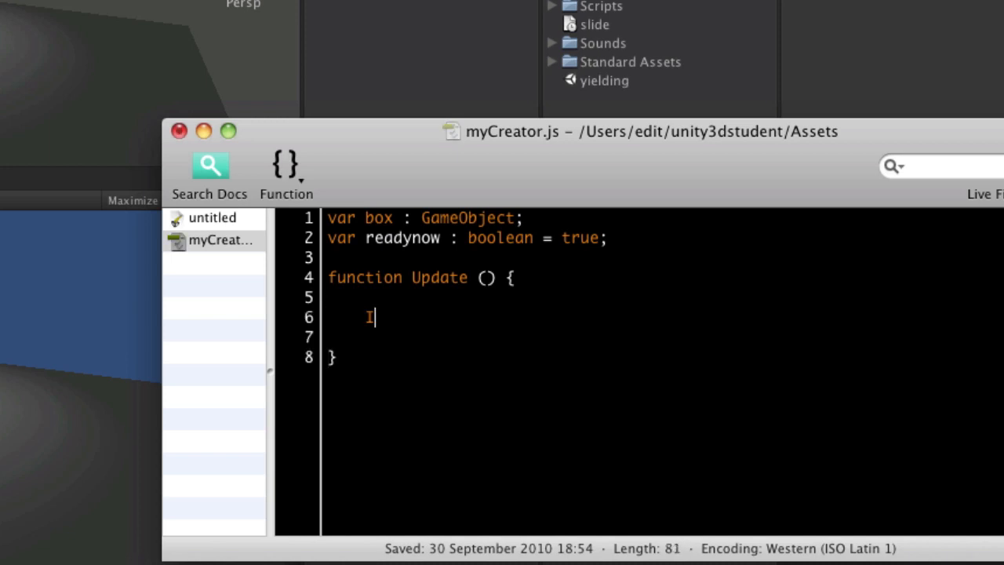
{"action": "type", "text": "nstantiate("}
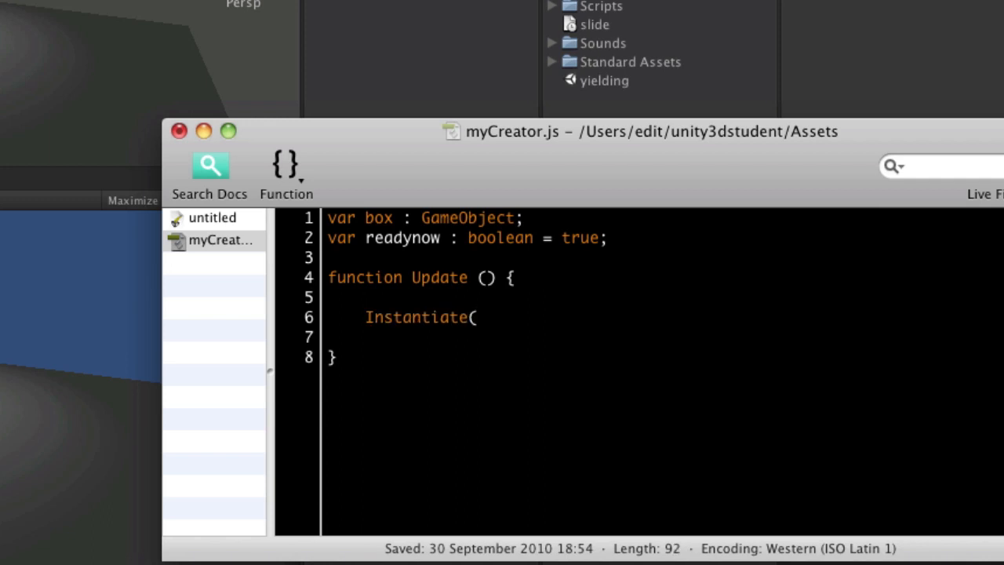
{"action": "type", "text": "box,"}
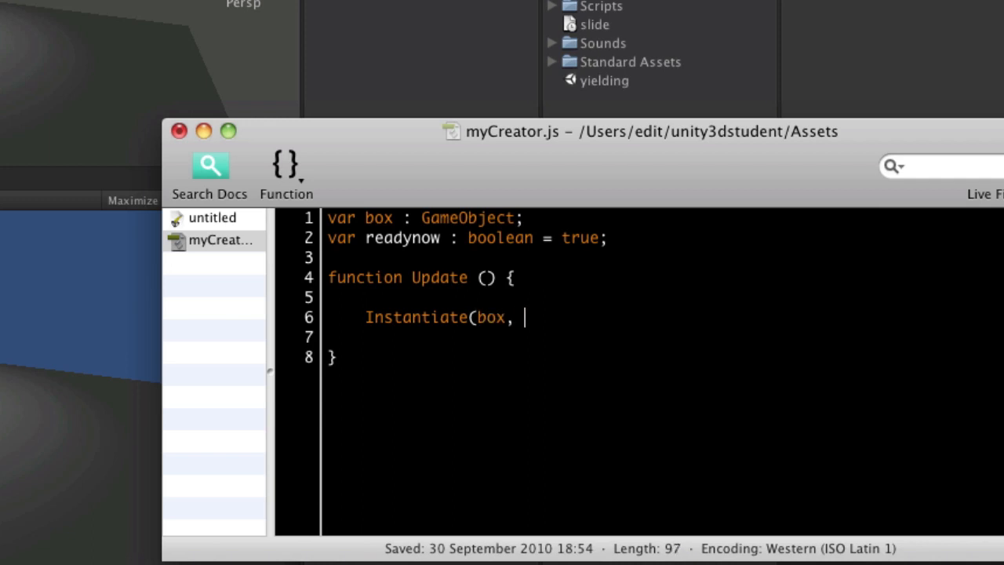
{"action": "type", "text": "transform."}
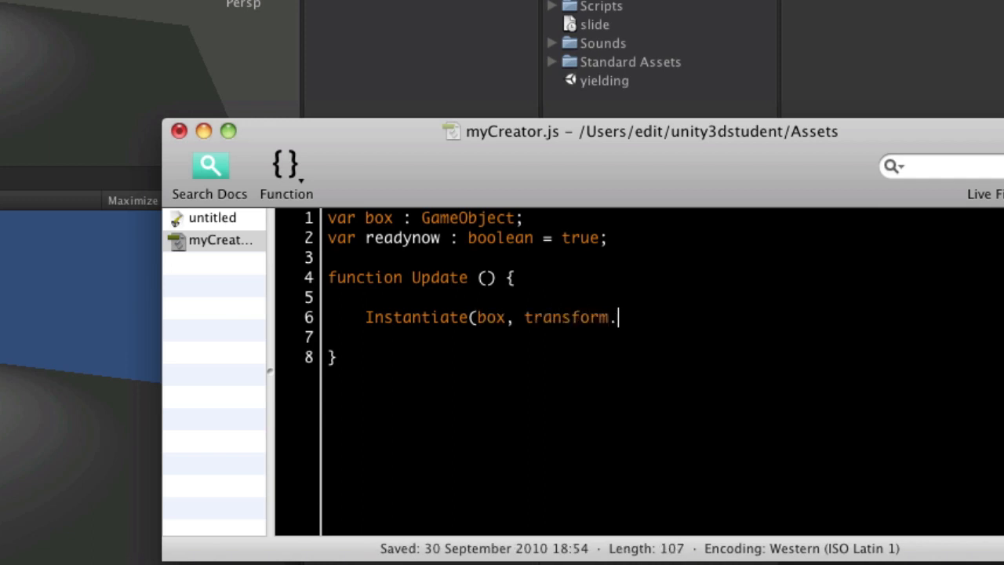
{"action": "type", "text": "position, t"}
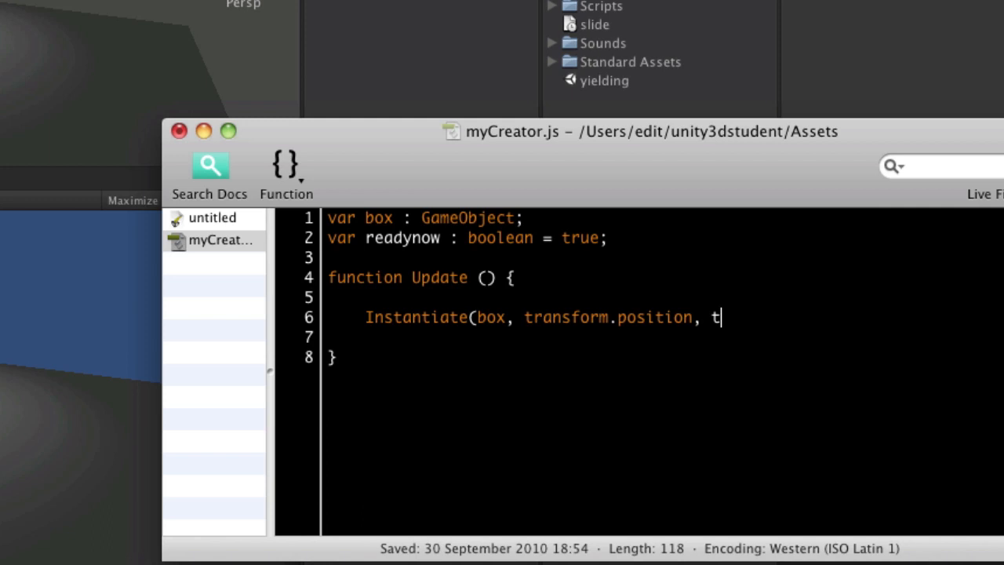
{"action": "type", "text": "ransform.ro"}
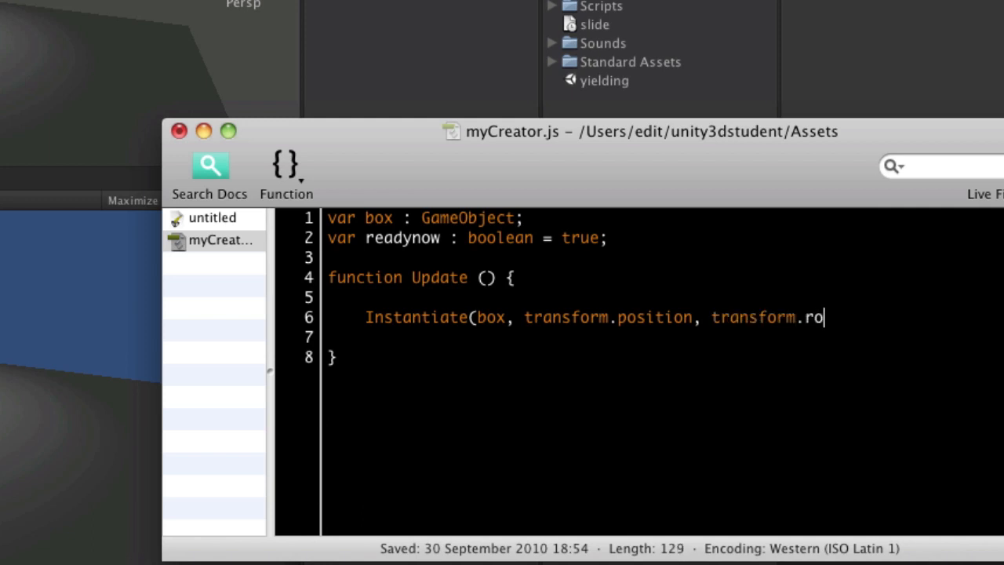
{"action": "type", "text": "tation);"}
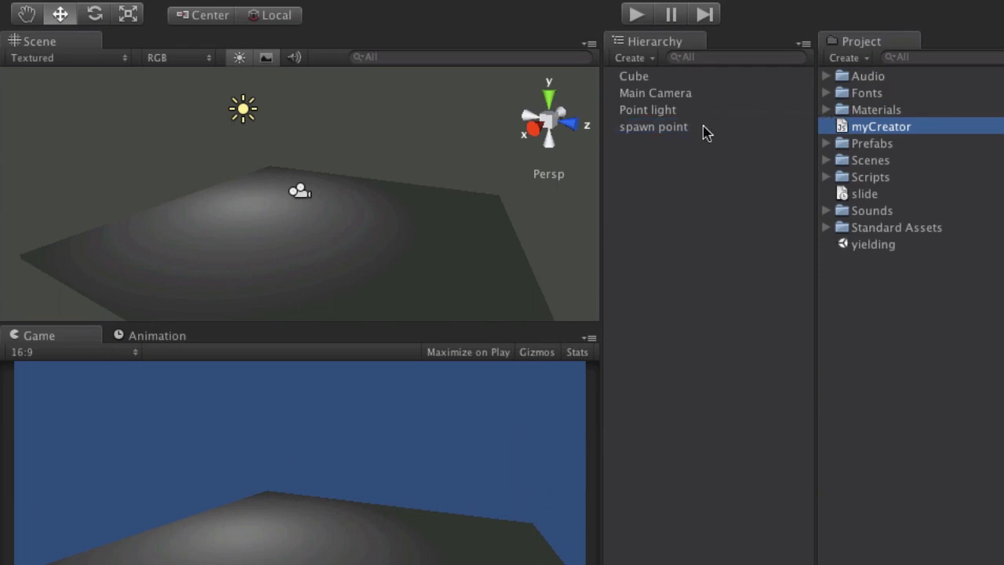
- Drag the weight prefab into the Box field of spawn point's My Creator script
{"action": "left_click", "coordinate": [654, 127]}
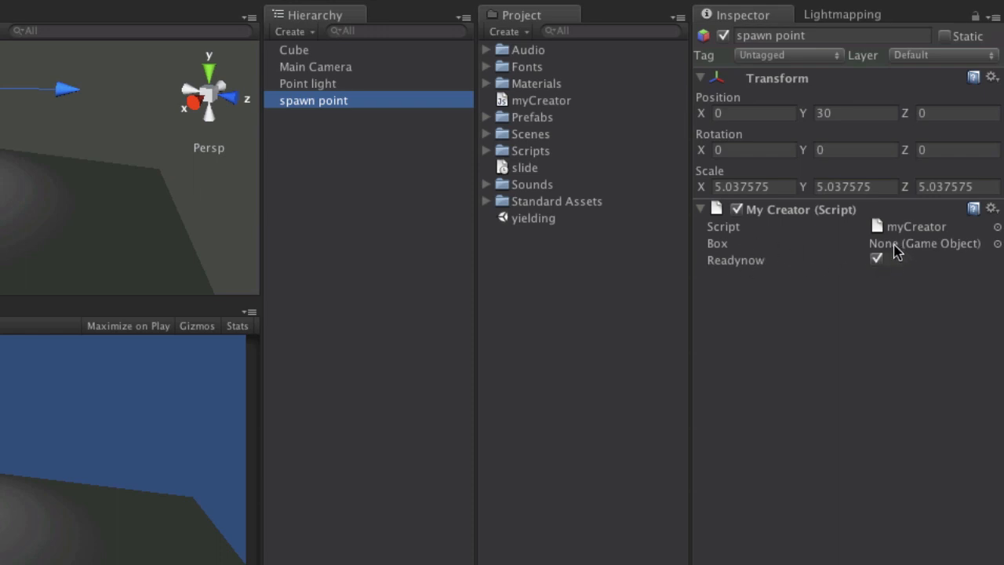
{"action": "mouse_move", "coordinate": [945, 250]}
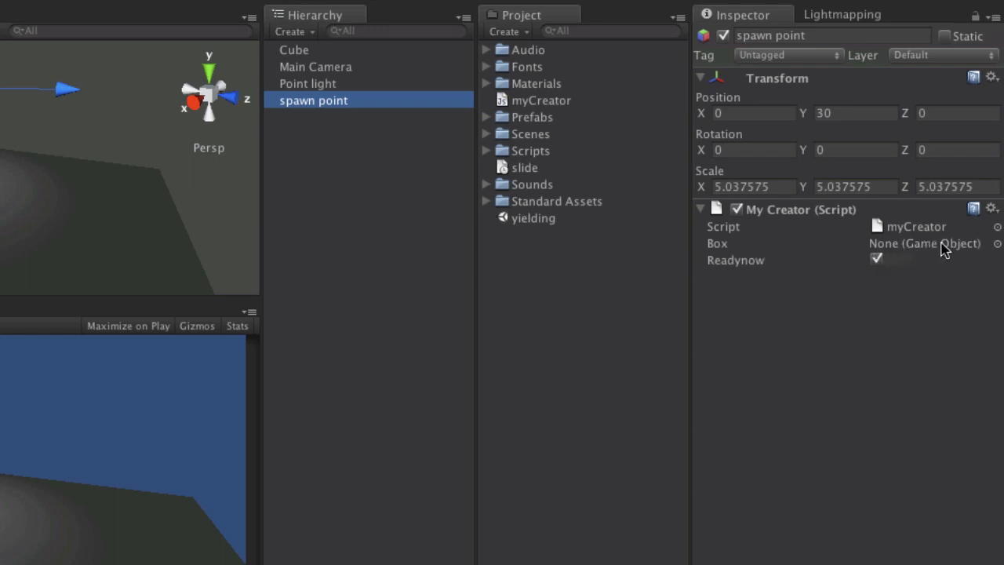
{"action": "mouse_move", "coordinate": [741, 252]}
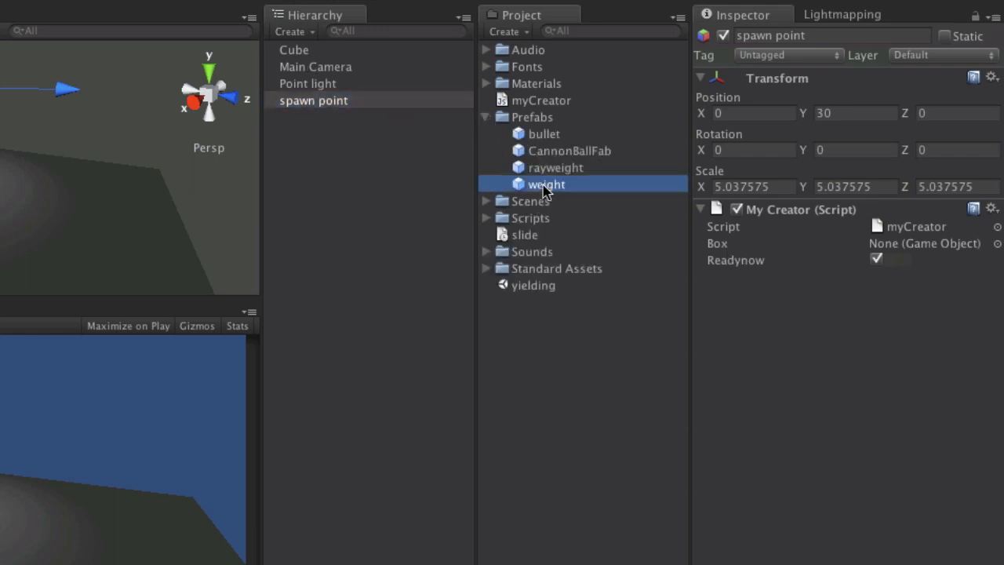
{"action": "left_click_drag", "start_coordinate": [545, 183], "coordinate": [905, 243]}
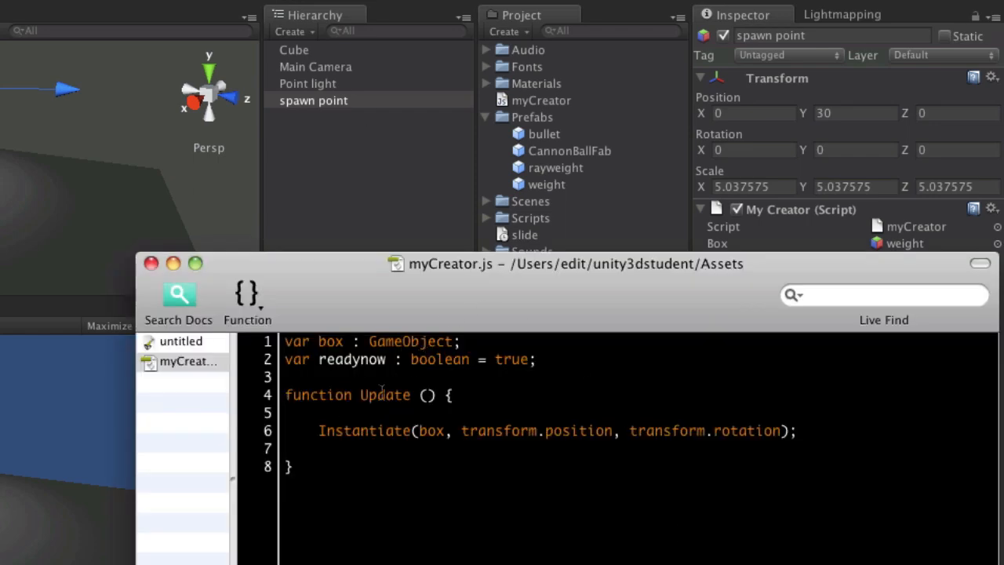
- Leave Unitron and bring the Unity editor with the spawn point scene back up
{"action": "double_click", "coordinate": [385, 394]}
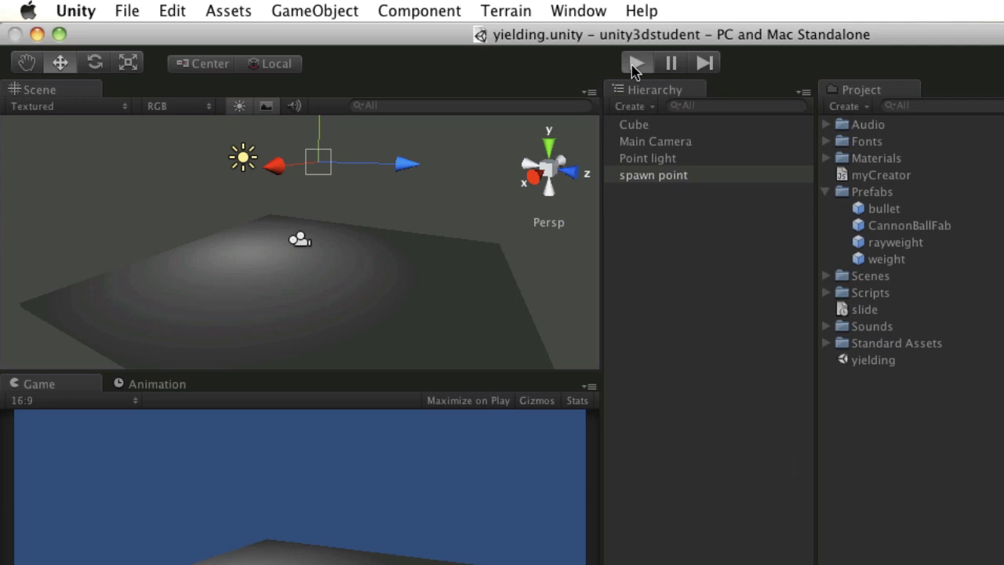
{"action": "left_click", "coordinate": [636, 62]}
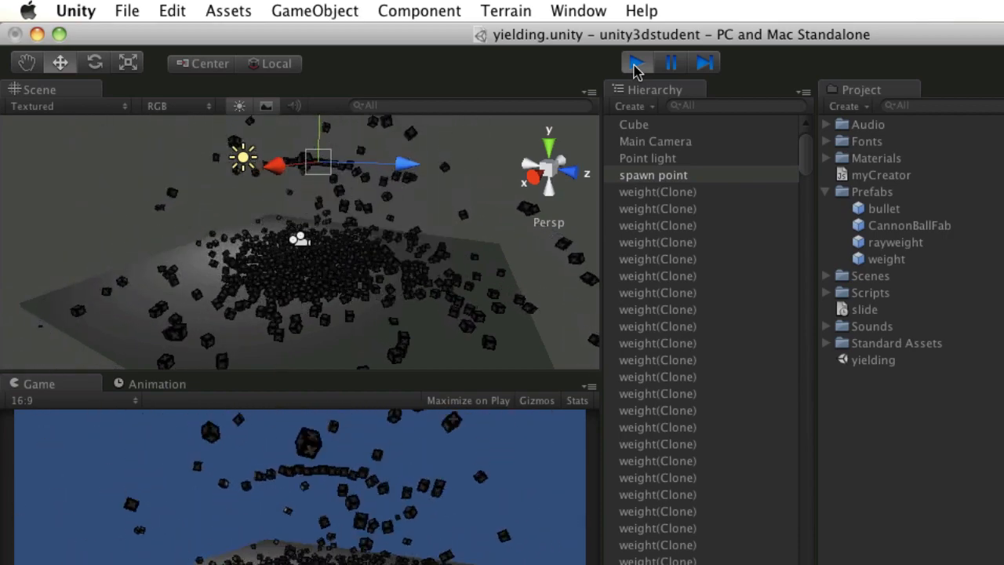
{"action": "left_click", "coordinate": [636, 62]}
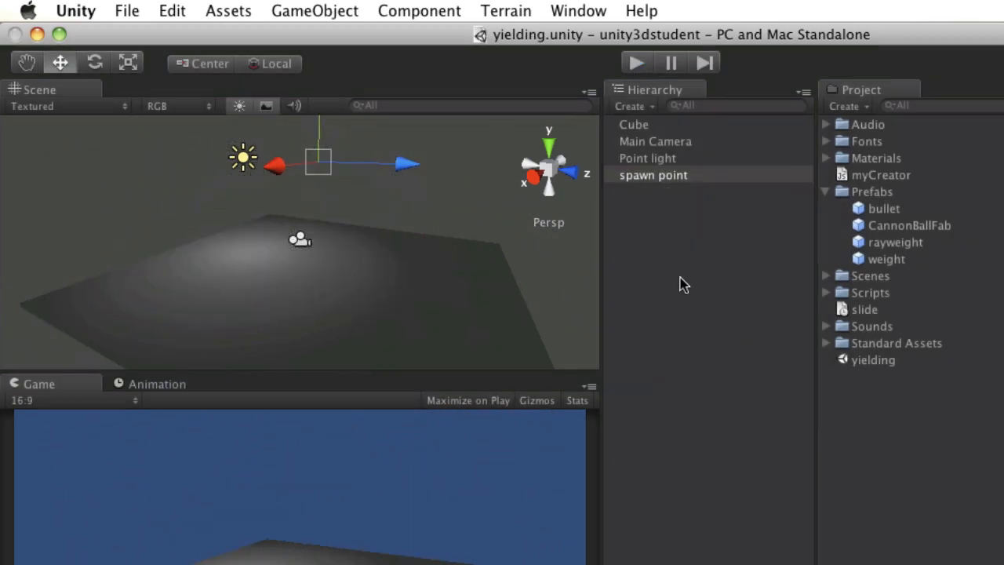
{"action": "mouse_move", "coordinate": [710, 324]}
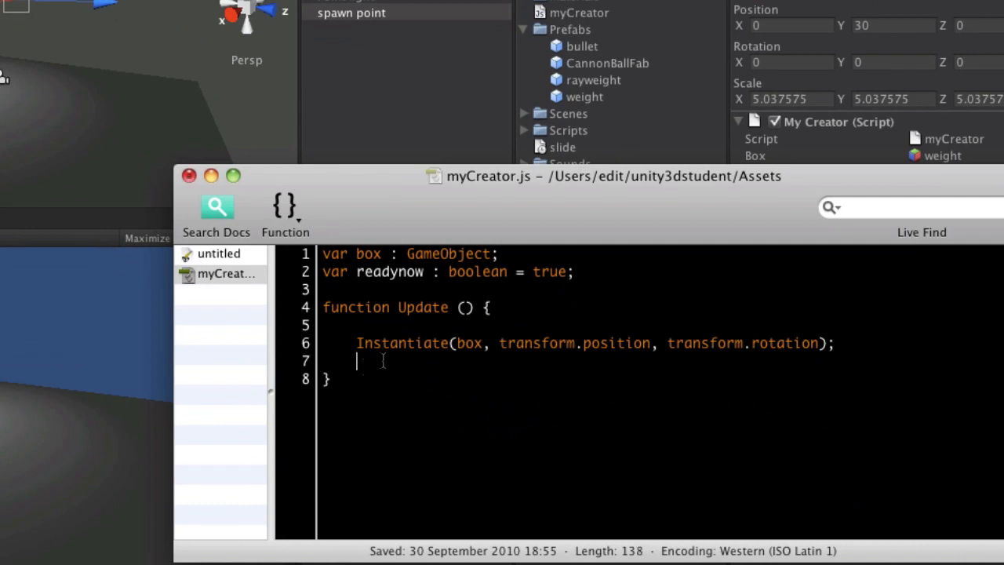
{"action": "mouse_move", "coordinate": [393, 366]}
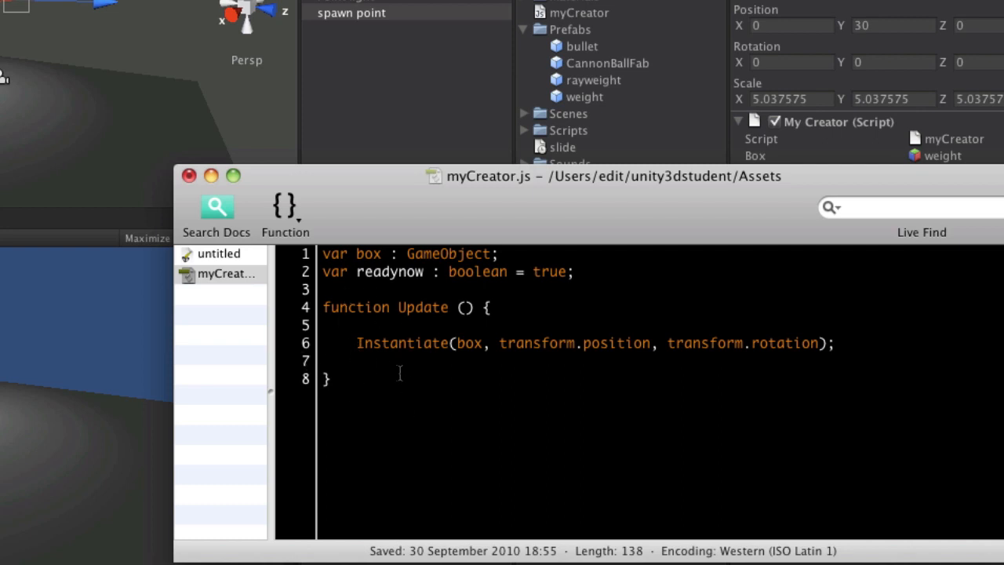
{"action": "mouse_move", "coordinate": [375, 389]}
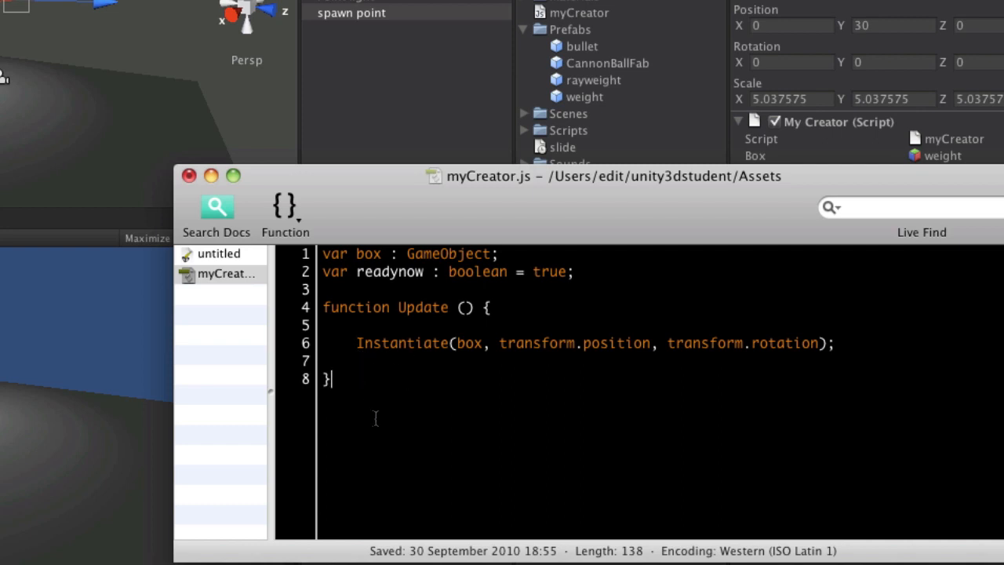
- Add an empty function MakeBox(){ } below the Update function
{"action": "key", "text": "Return"}
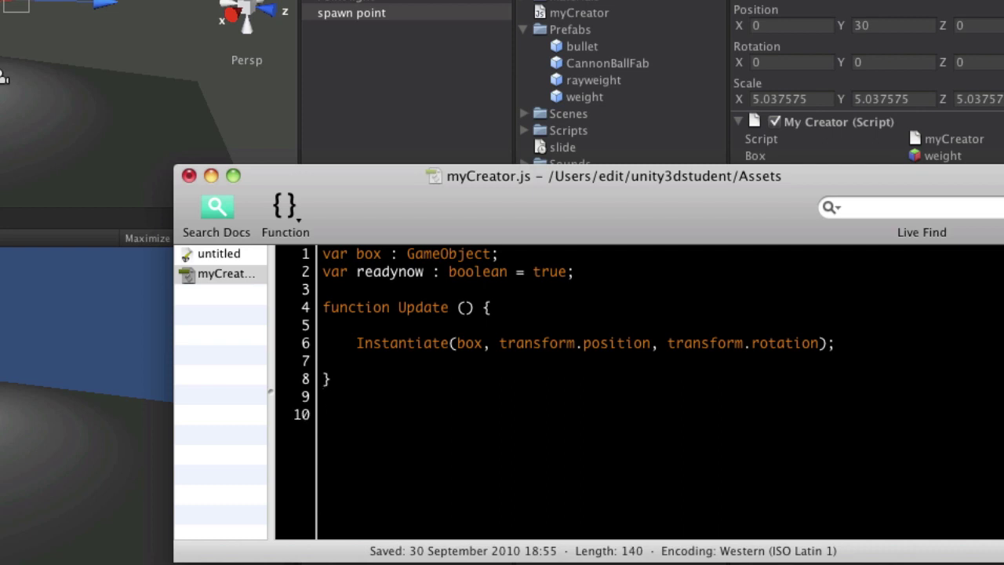
{"action": "type", "text": "function Ma"}
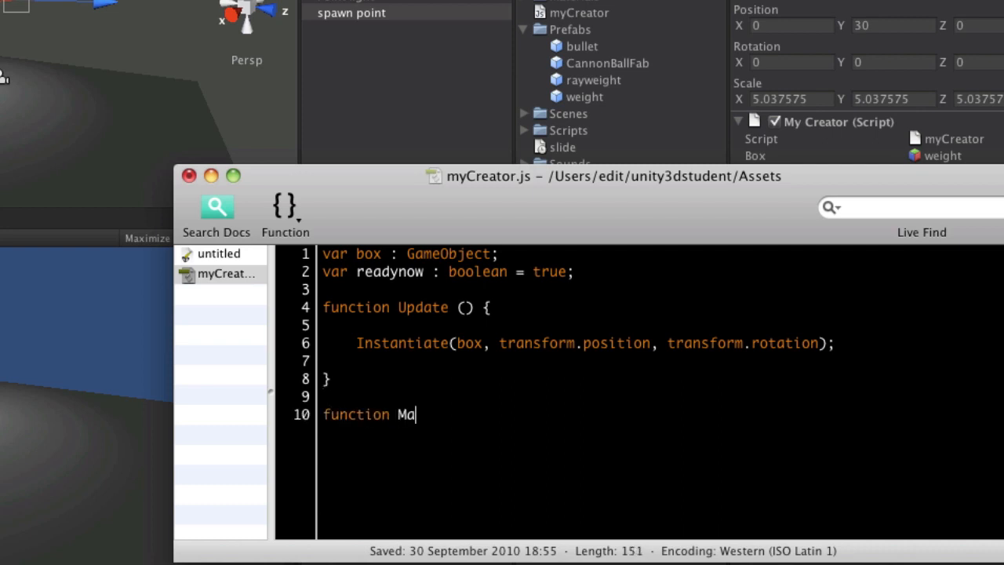
{"action": "type", "text": "keBox()"}
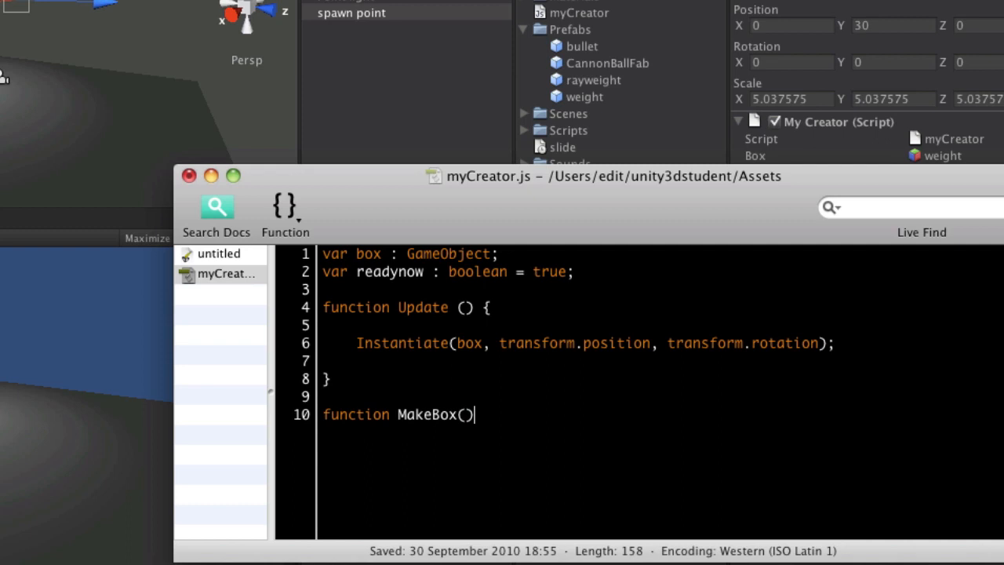
{"action": "type", "text": "{"}
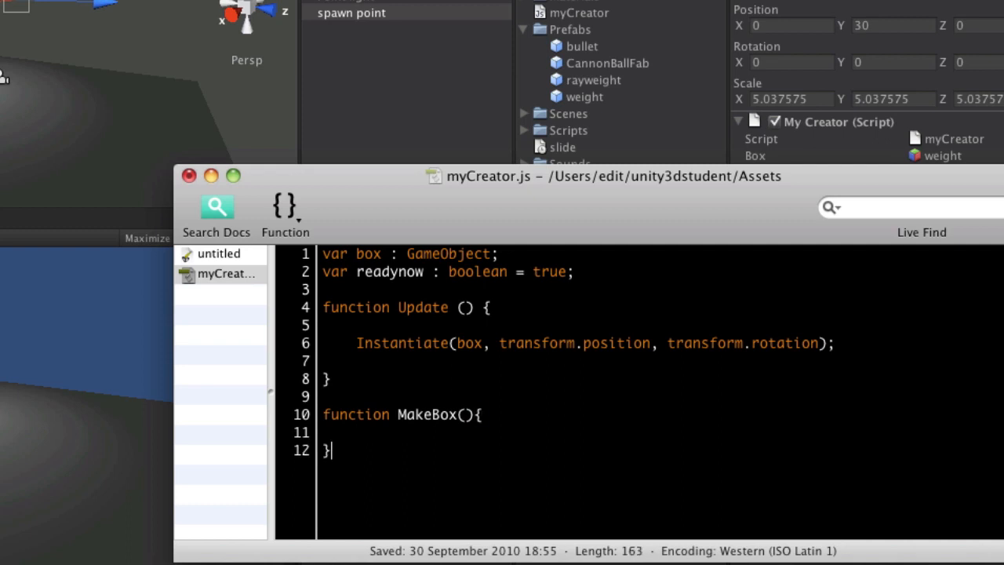
{"action": "key", "text": "Return"}
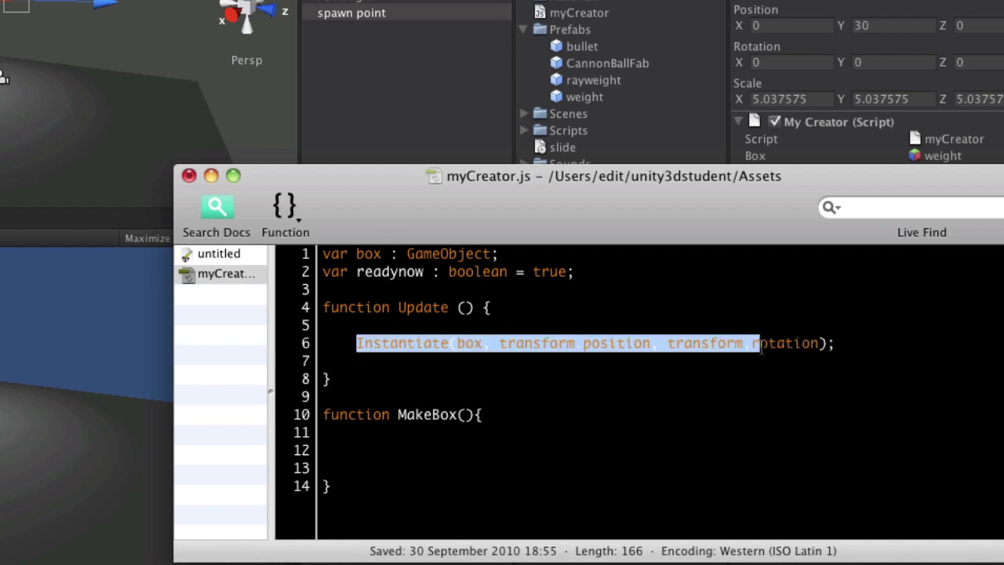
- Move the Instantiate(box, transform.position, transform.rotation); line from Update into MakeBox
{"action": "key", "text": "Delete"}
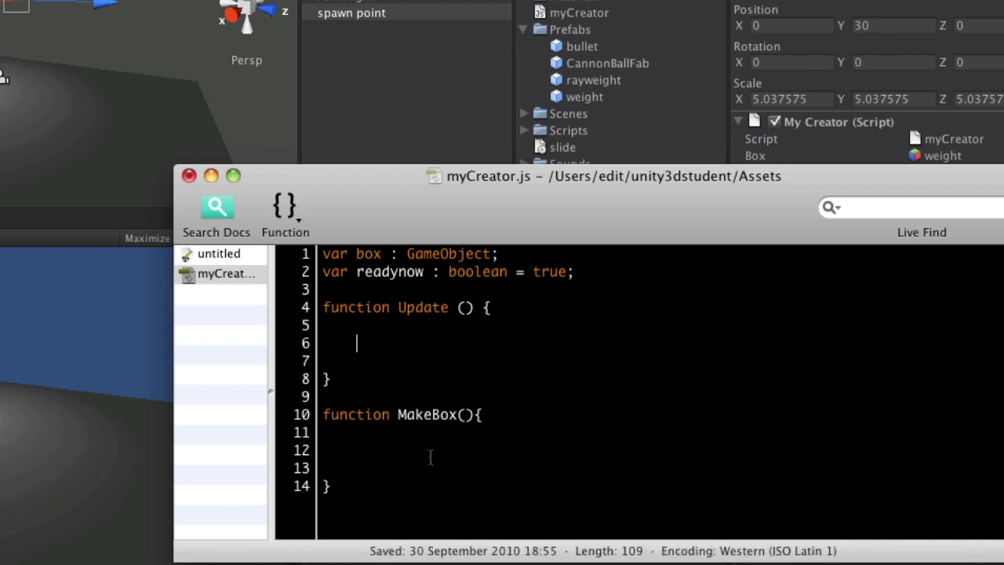
{"action": "left_click", "coordinate": [358, 450]}
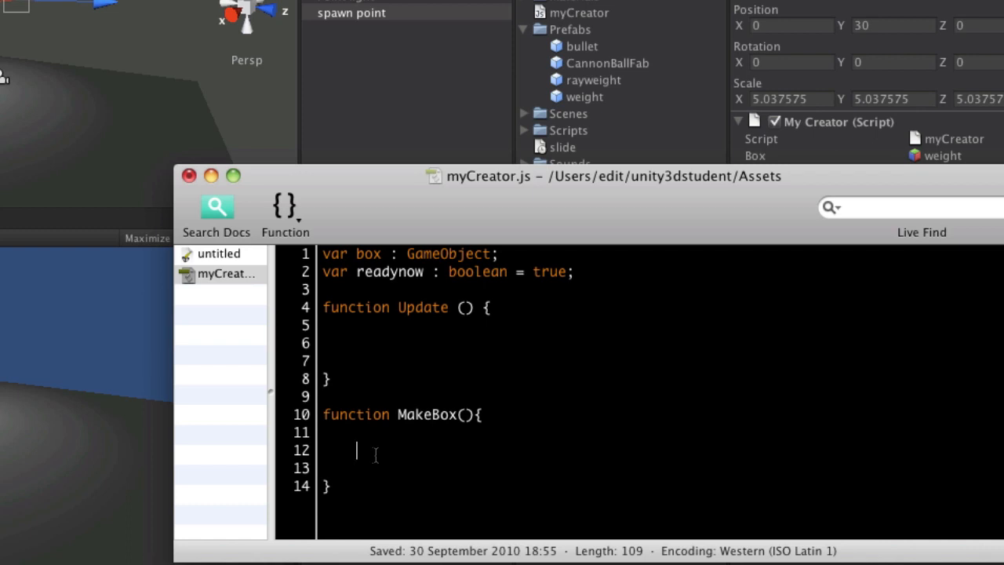
{"action": "type", "text": "Instantiate(box, transform.position, transform.rotation);"}
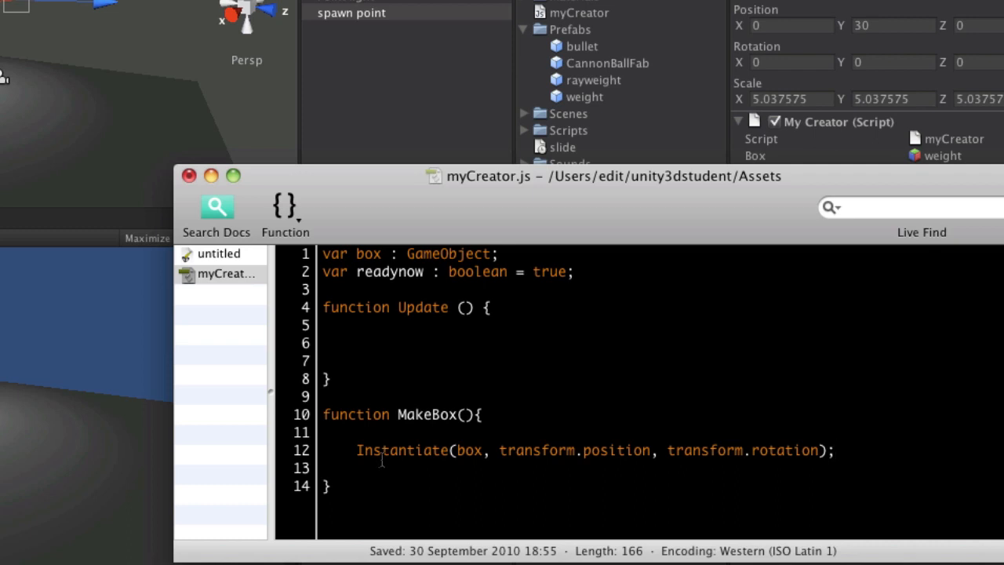
{"action": "left_click", "coordinate": [357, 343]}
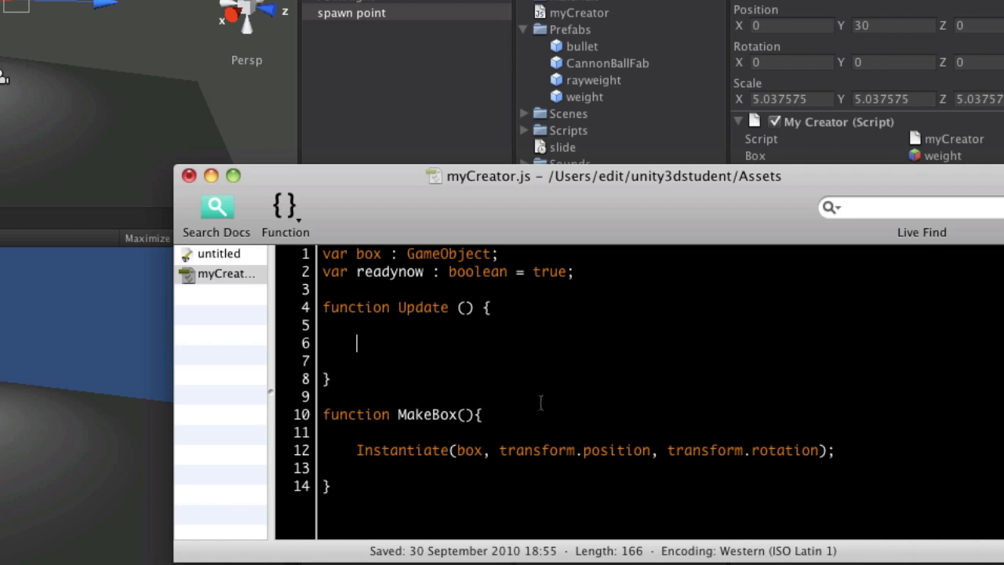
{"action": "mouse_move", "coordinate": [558, 393]}
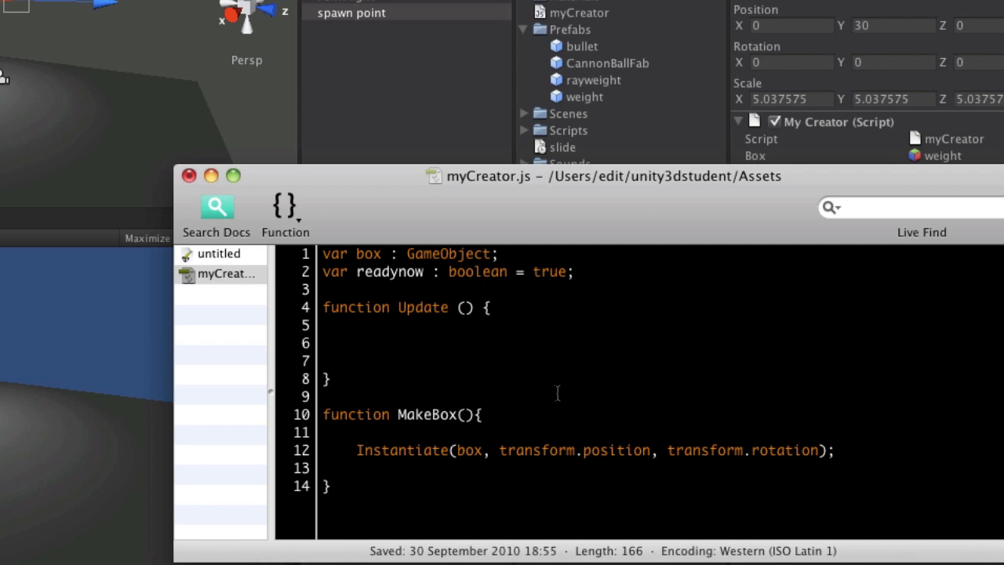
- Open an if(readynow){ condition inside Update
{"action": "type", "text": "if"}
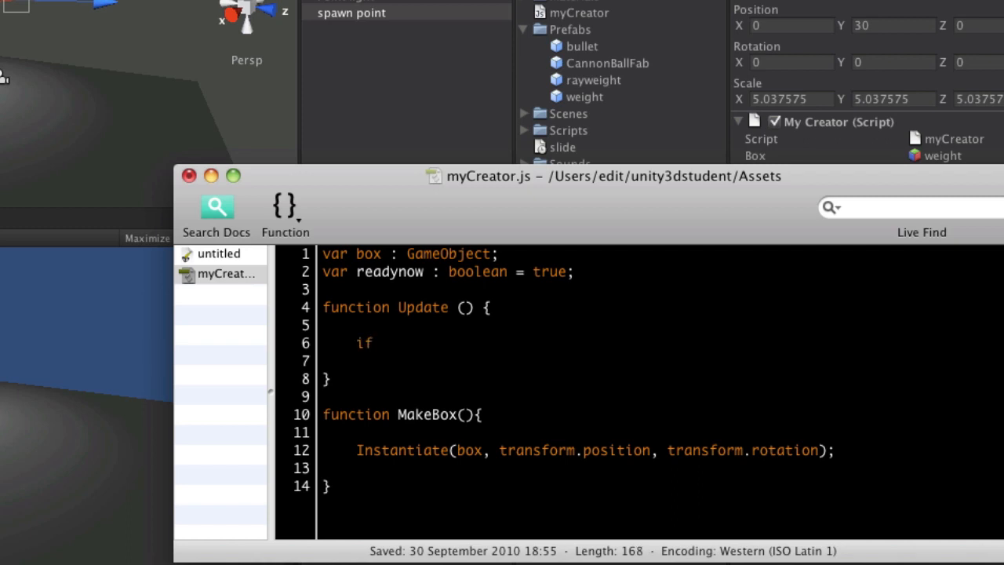
{"action": "type", "text": "("}
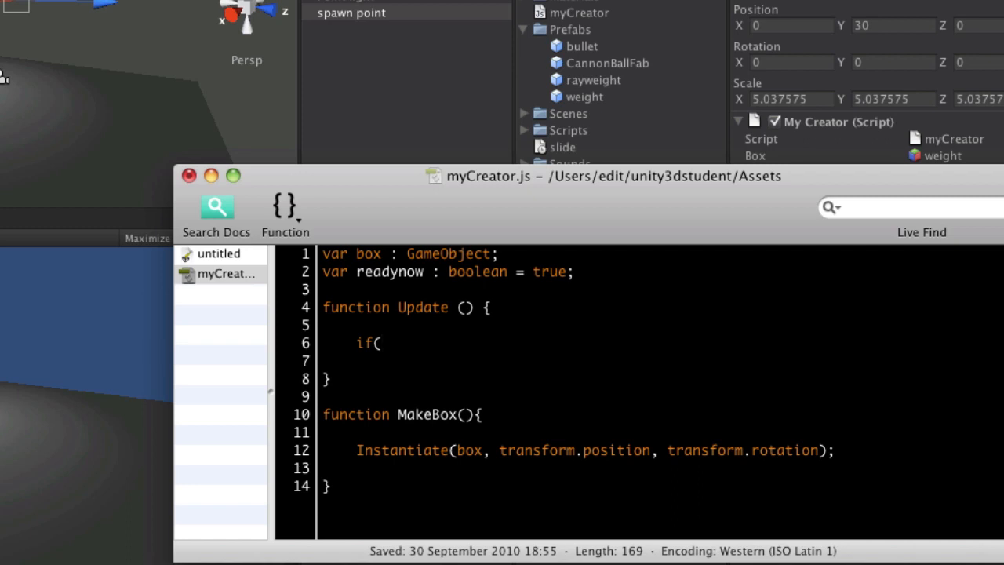
{"action": "type", "text": "ready"}
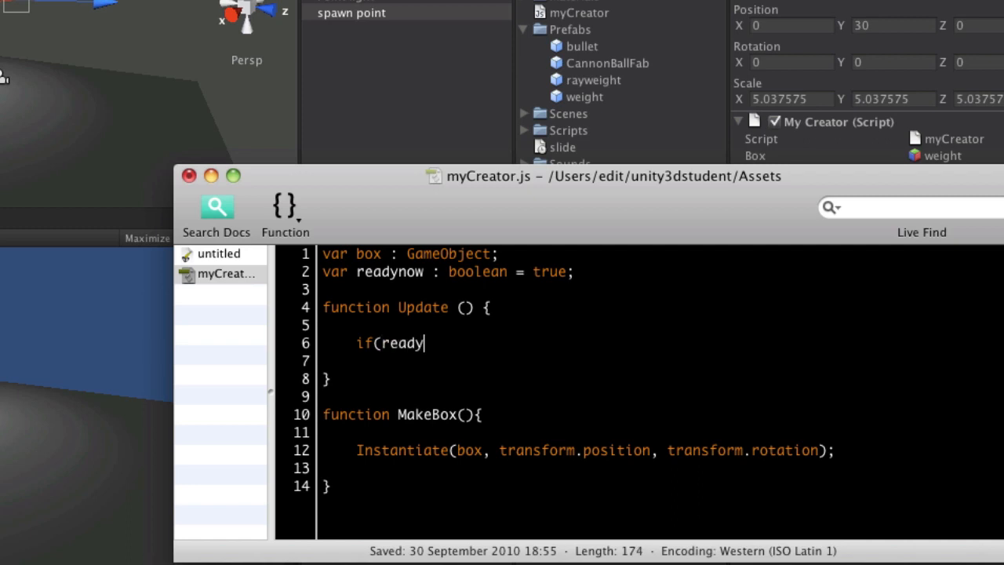
{"action": "type", "text": "now ="}
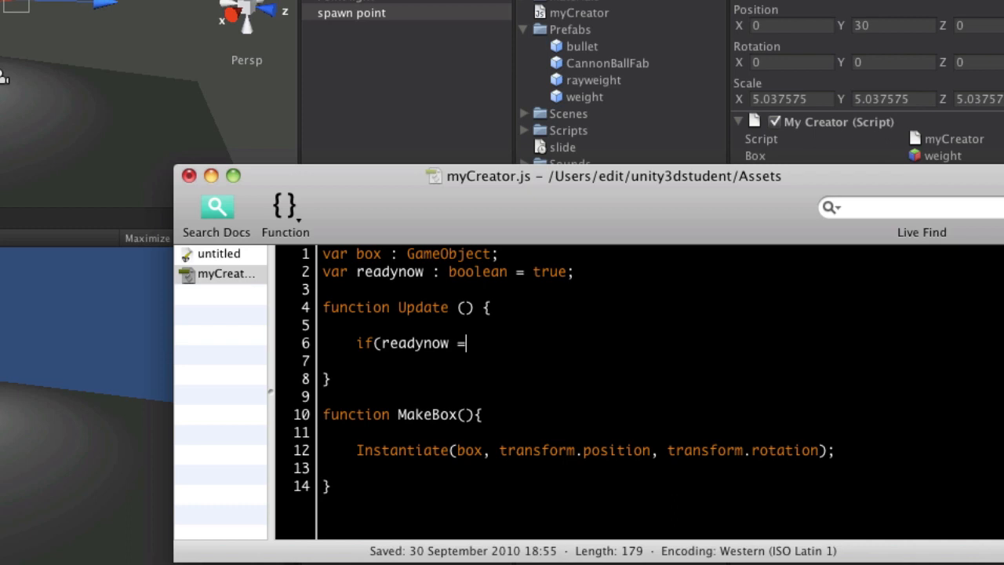
{"action": "type", "text": "= true"}
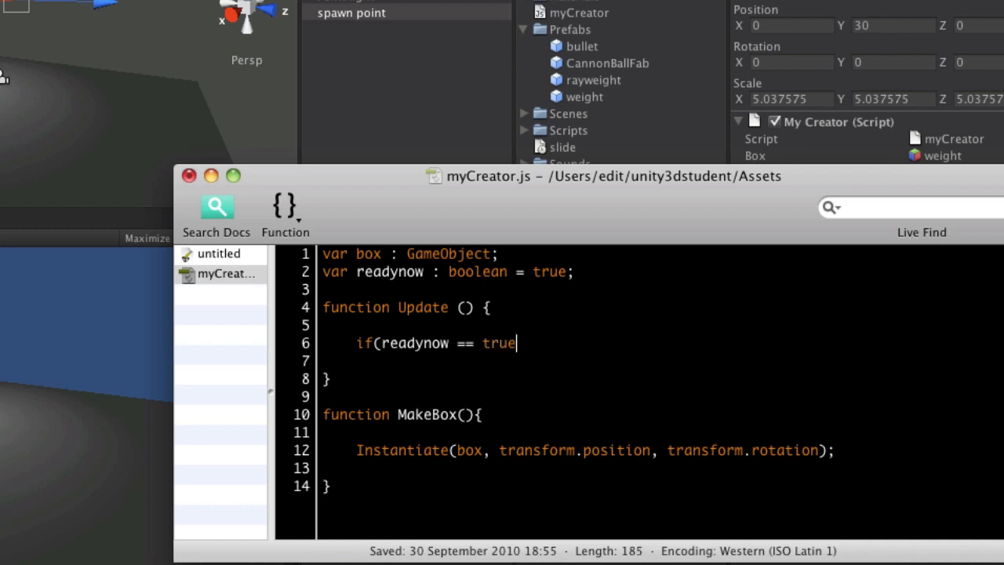
{"action": "key", "text": "Backspace"}
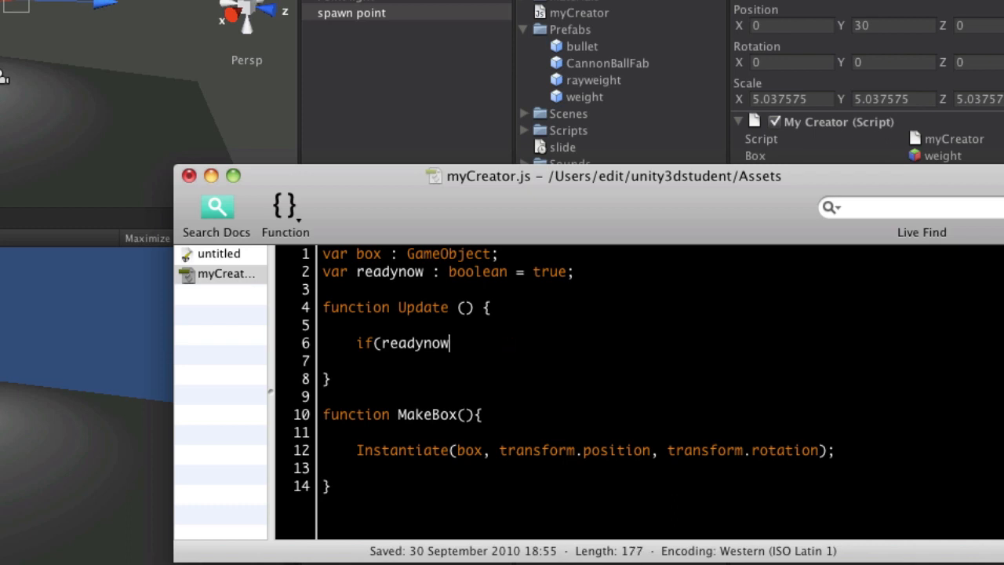
{"action": "type", "text": "){"}
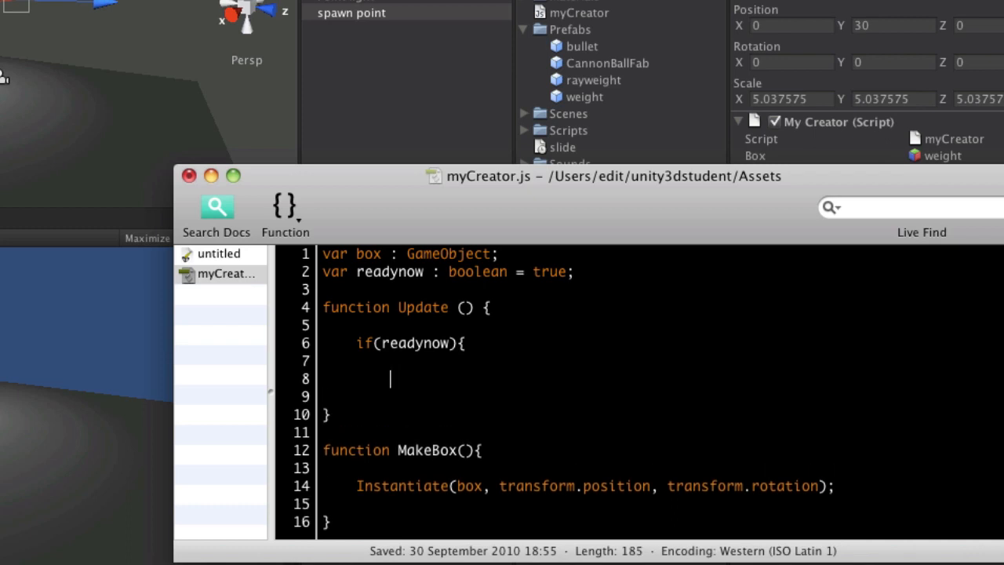
- Call MakeBox(); inside the readynow condition and test-run the game in Unity
{"action": "type", "text": "Ma"}
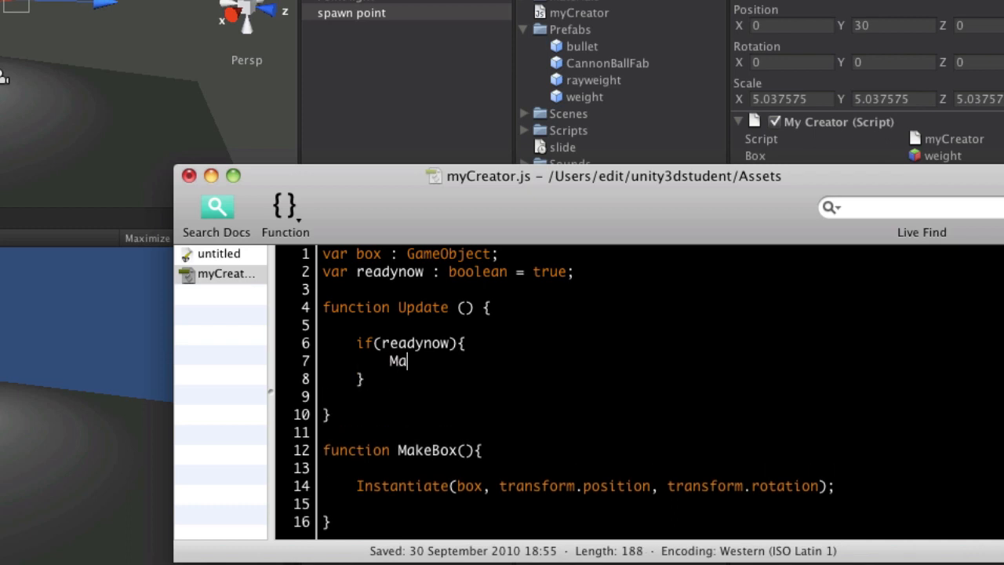
{"action": "type", "text": "keBox"}
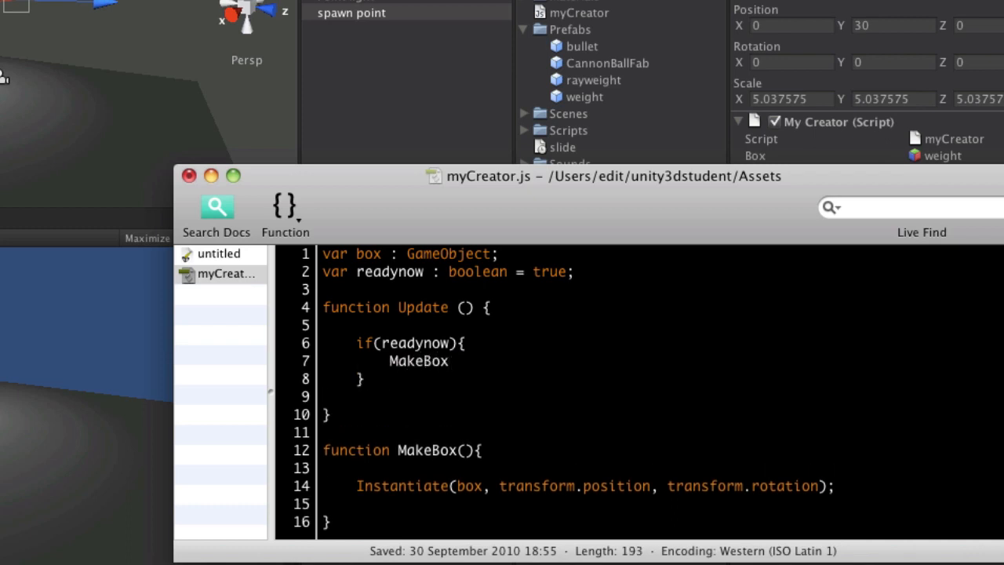
{"action": "type", "text": "();"}
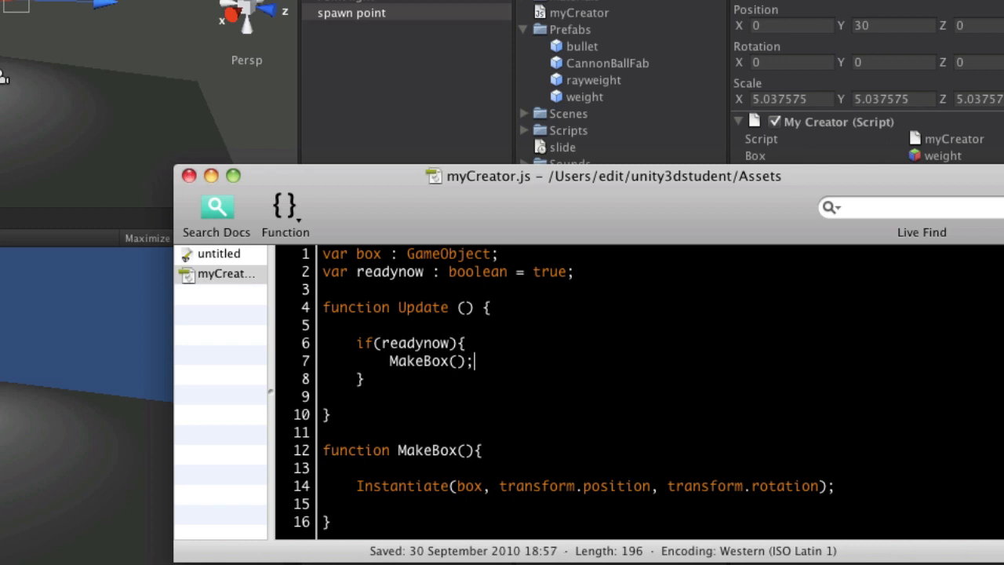
{"action": "mouse_move", "coordinate": [436, 196]}
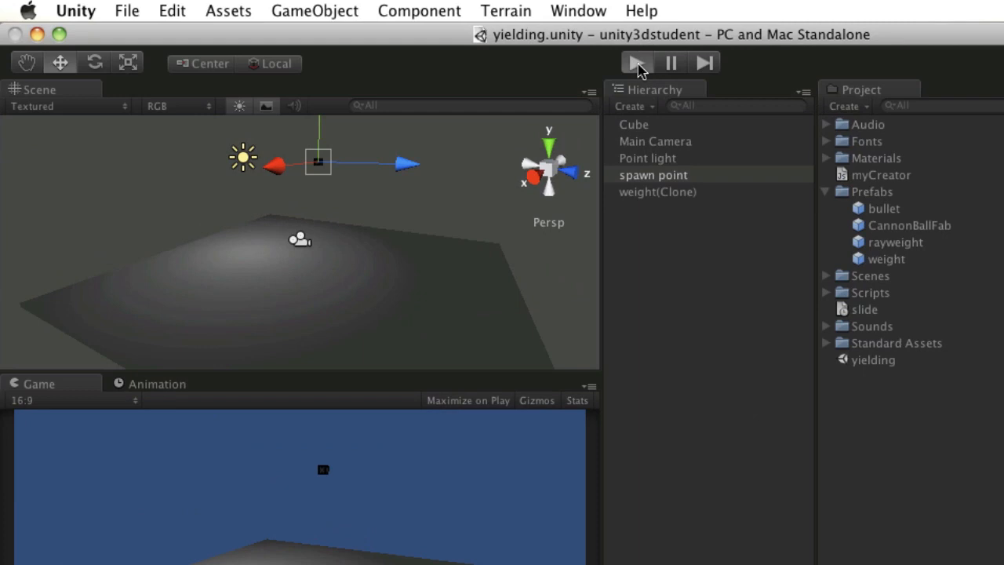
{"action": "left_click", "coordinate": [636, 62]}
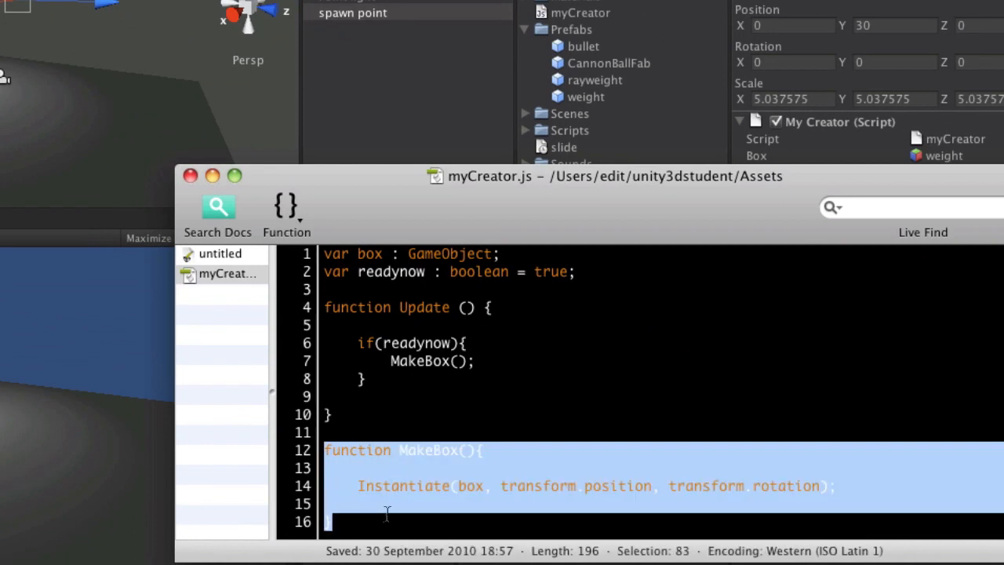
- Add readynow=false; at the top of MakeBox, before Instantiate
{"action": "left_click", "coordinate": [479, 408]}
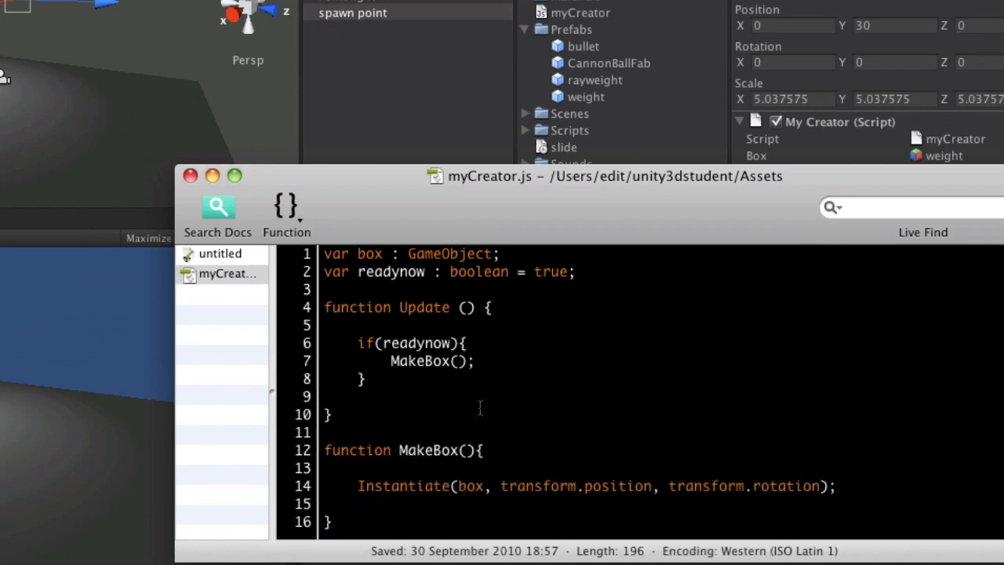
{"action": "mouse_move", "coordinate": [447, 450]}
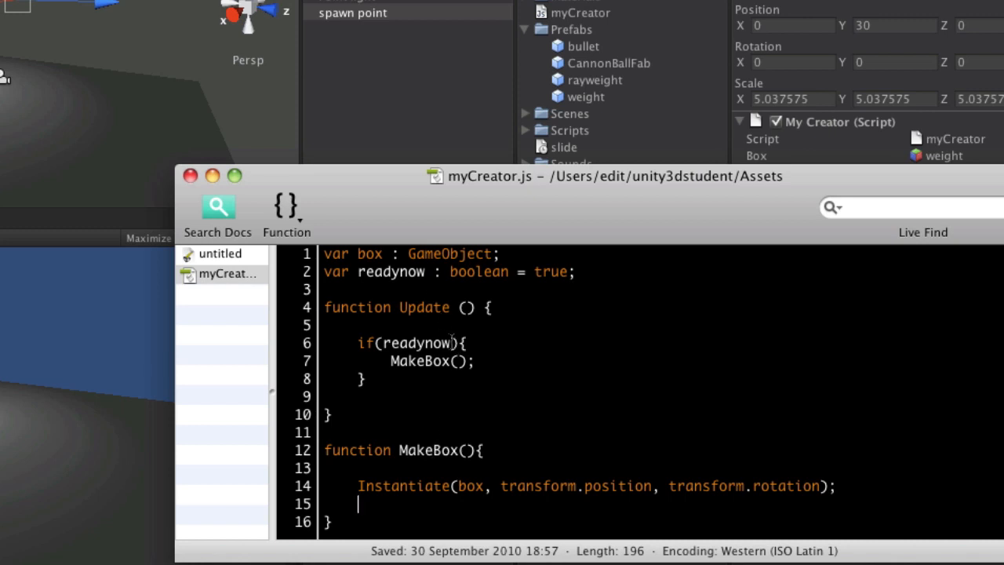
{"action": "mouse_move", "coordinate": [447, 430]}
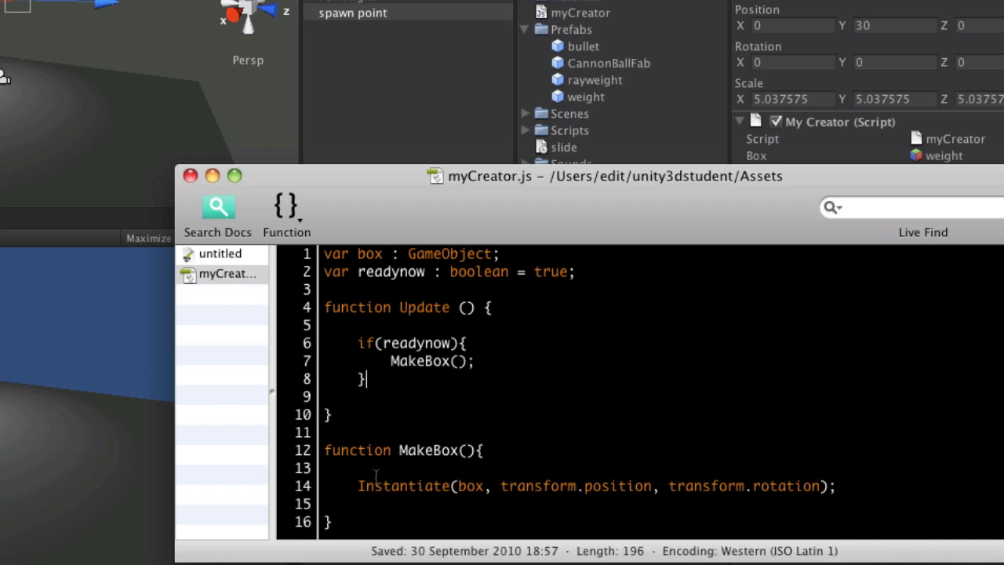
{"action": "double_click", "coordinate": [447, 450]}
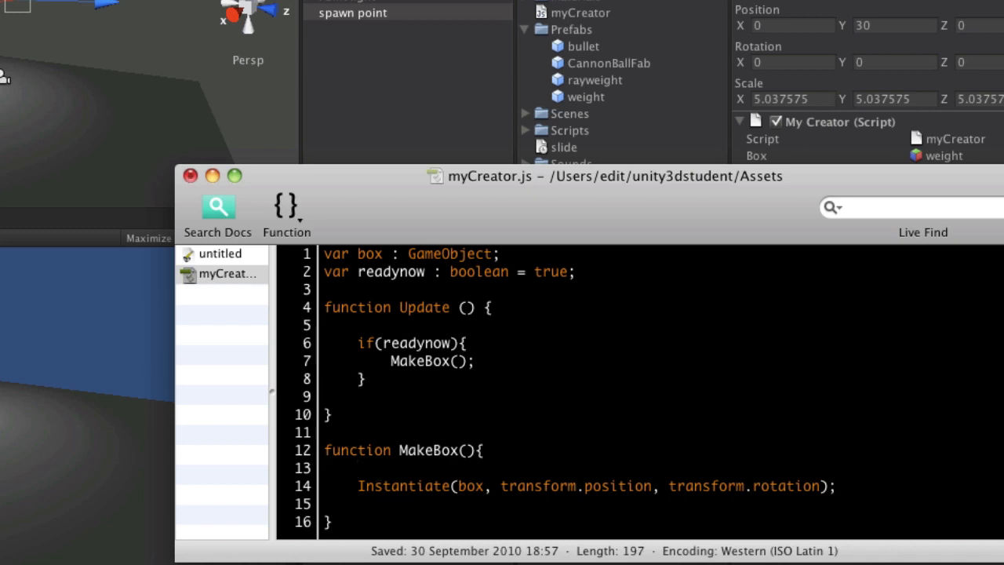
{"action": "type", "text": "readynow=f"}
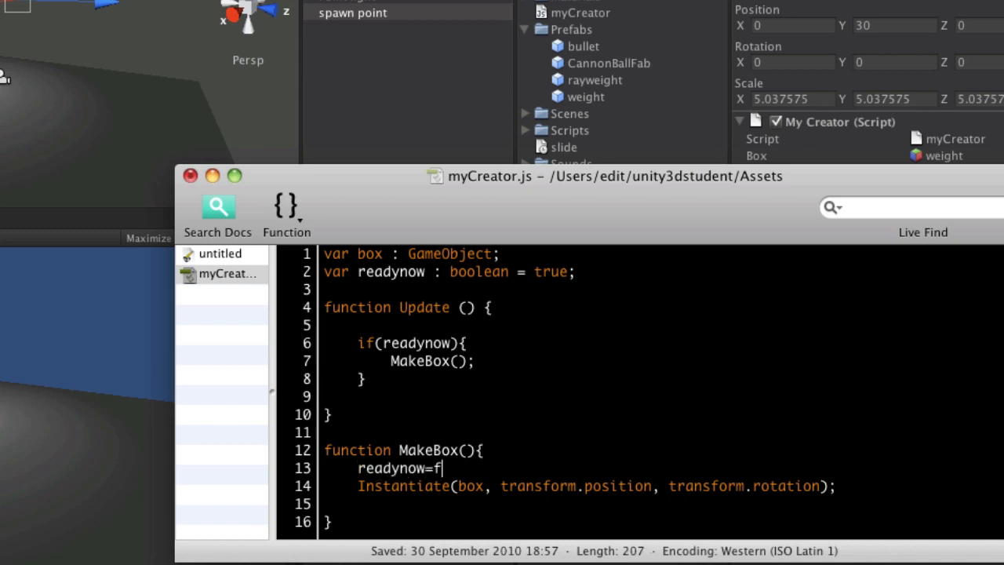
{"action": "type", "text": "alse;"}
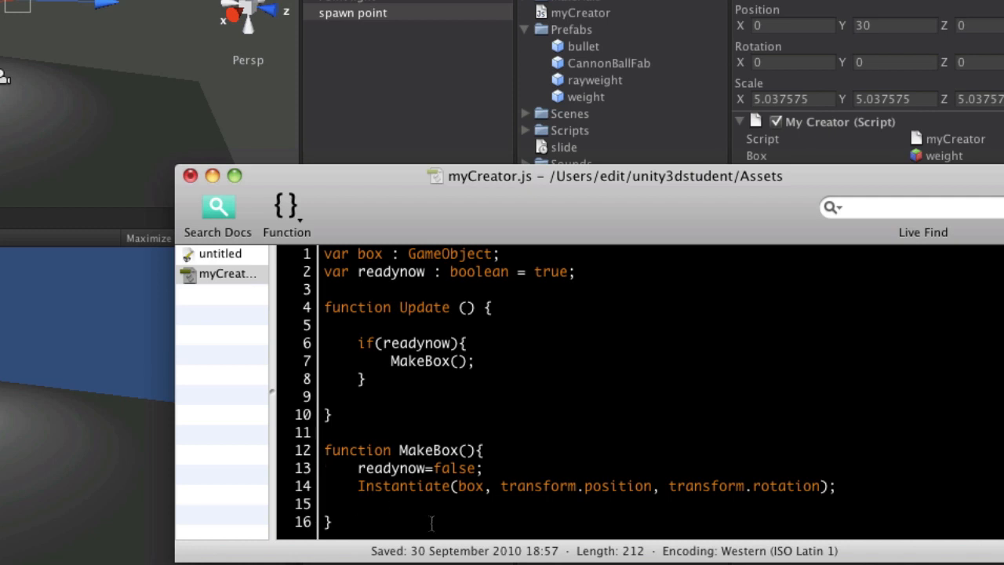
- Add readynow=true; after the Instantiate call and test-run the game in Unity
{"action": "type", "text": "ready"}
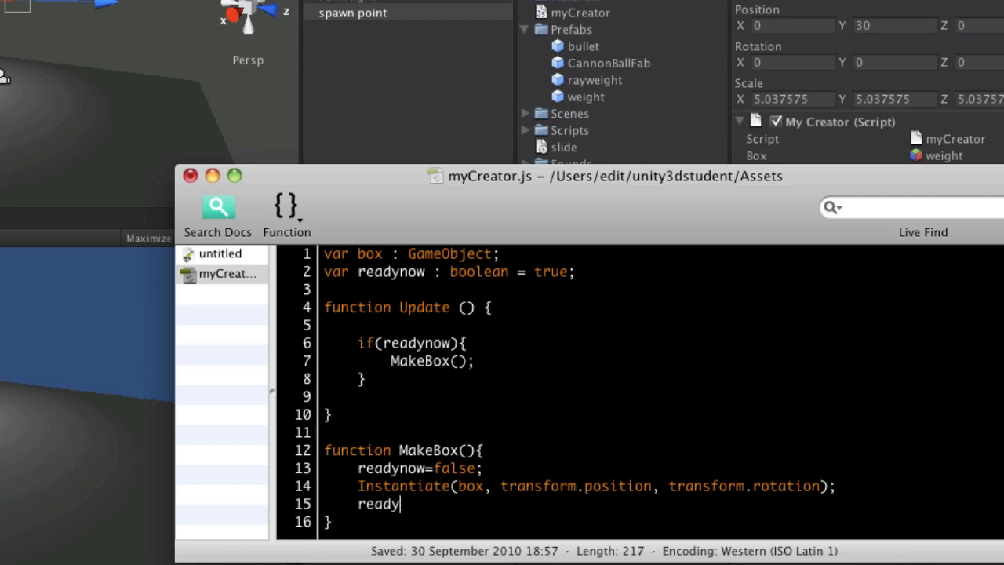
{"action": "type", "text": "now=true;l"}
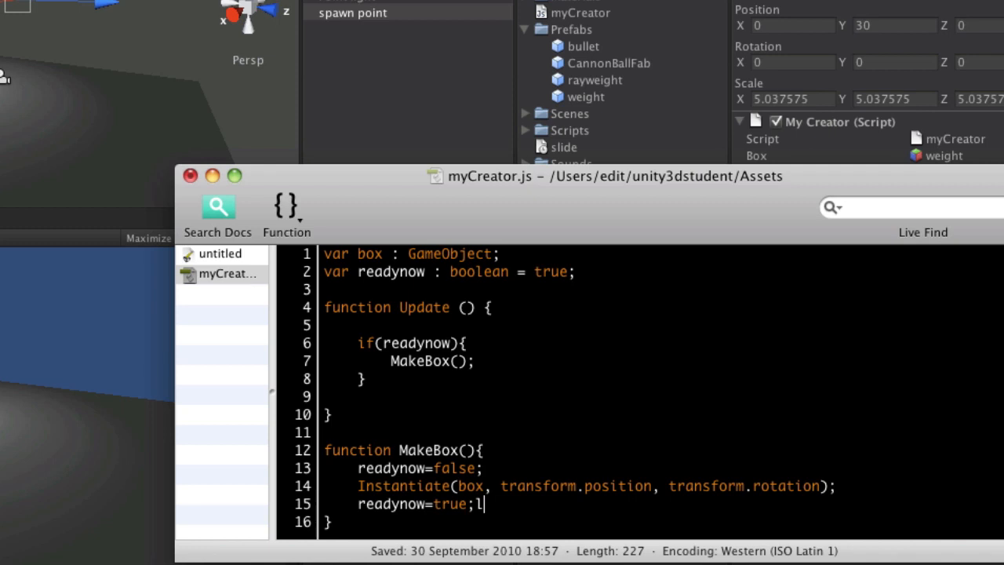
{"action": "key", "text": "Backspace"}
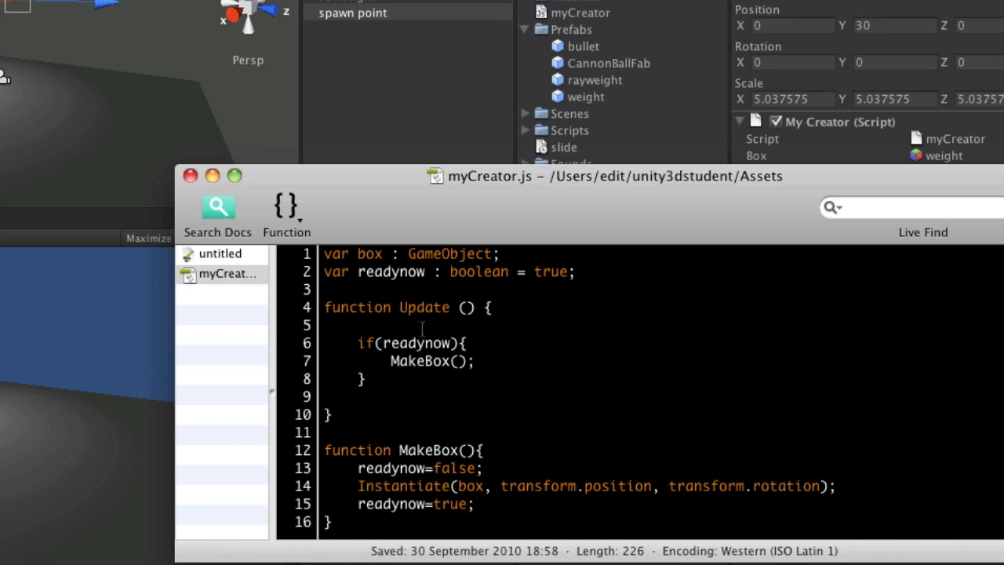
{"action": "left_click", "coordinate": [639, 62]}
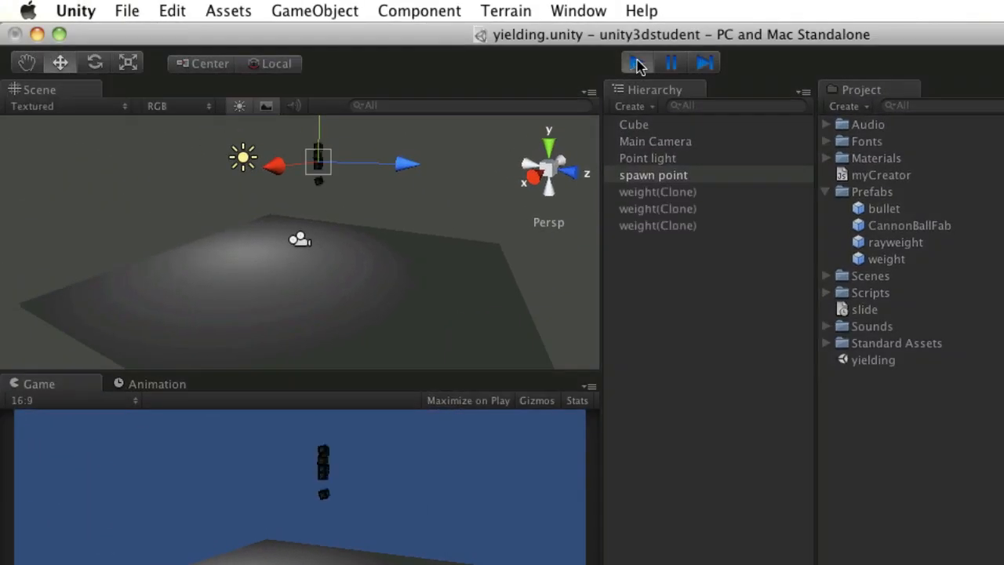
{"action": "left_click", "coordinate": [637, 62]}
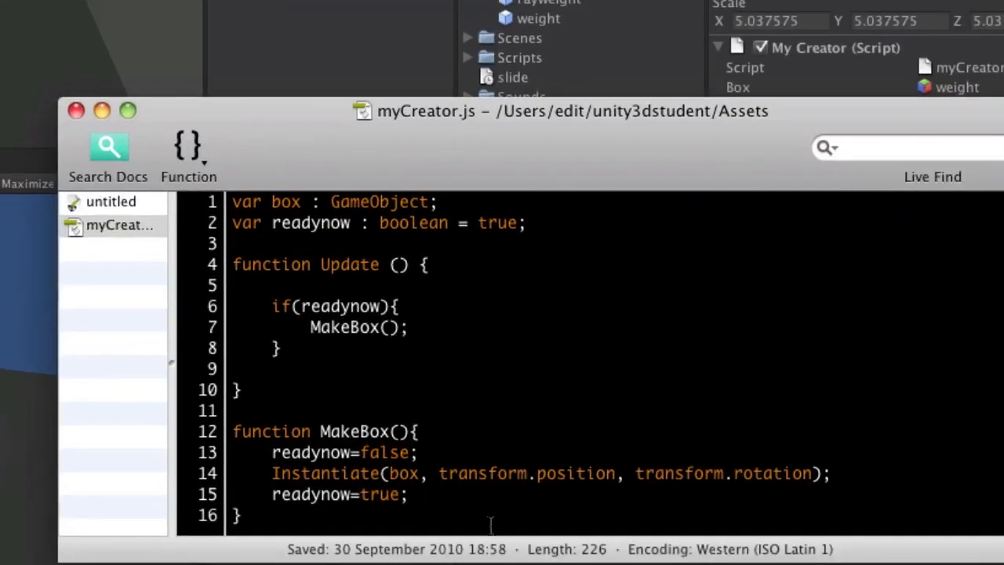
- Add yield WaitForSeconds(2); after the Instantiate line in MakeBox
{"action": "left_click", "coordinate": [832, 473]}
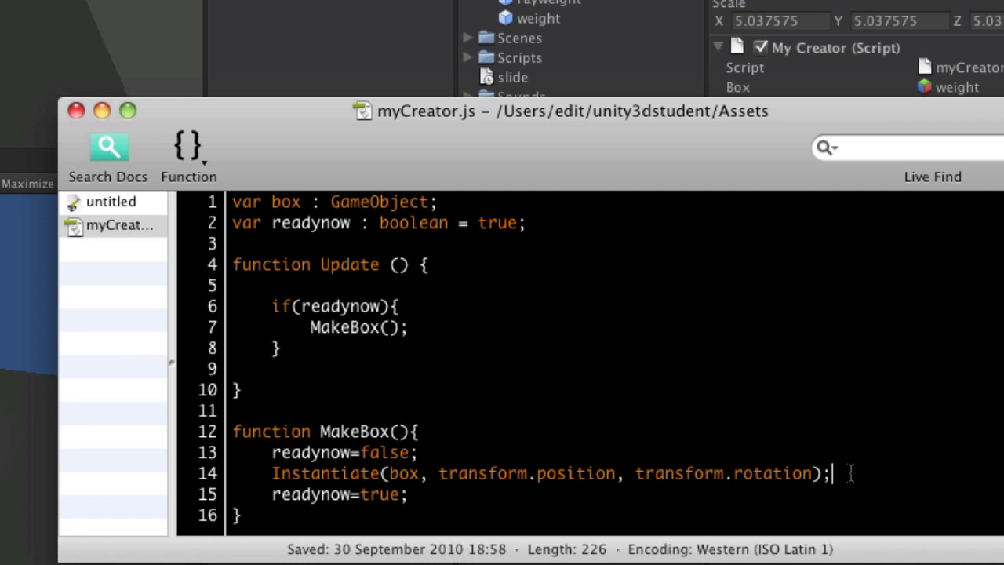
{"action": "type", "text": "yield"}
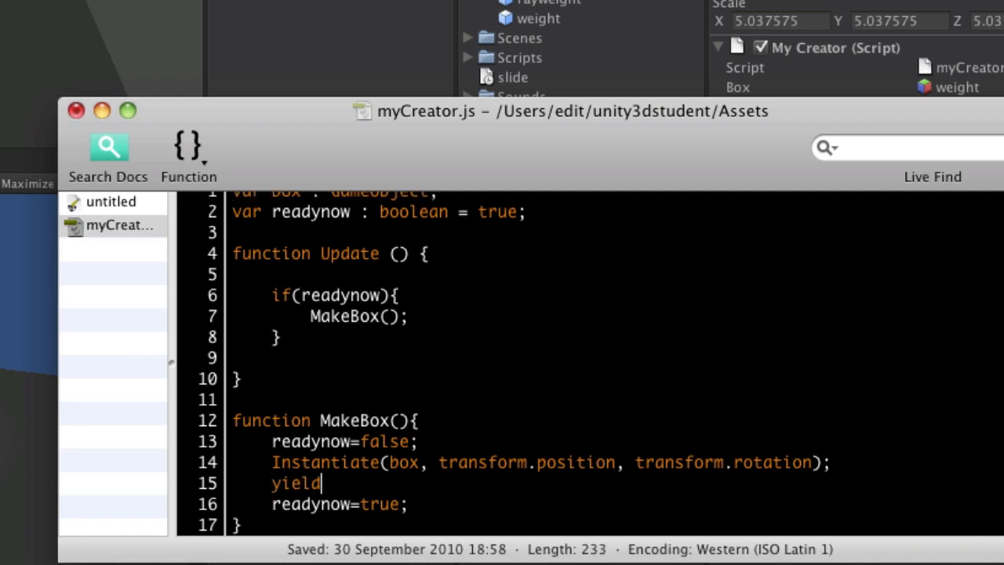
{"action": "type", "text": "WaitForS"}
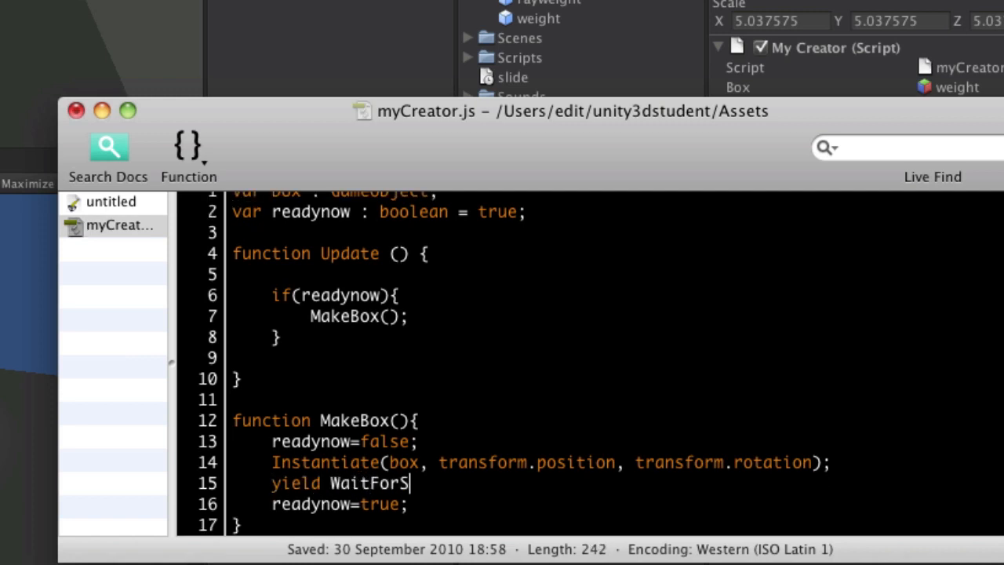
{"action": "type", "text": "econds("}
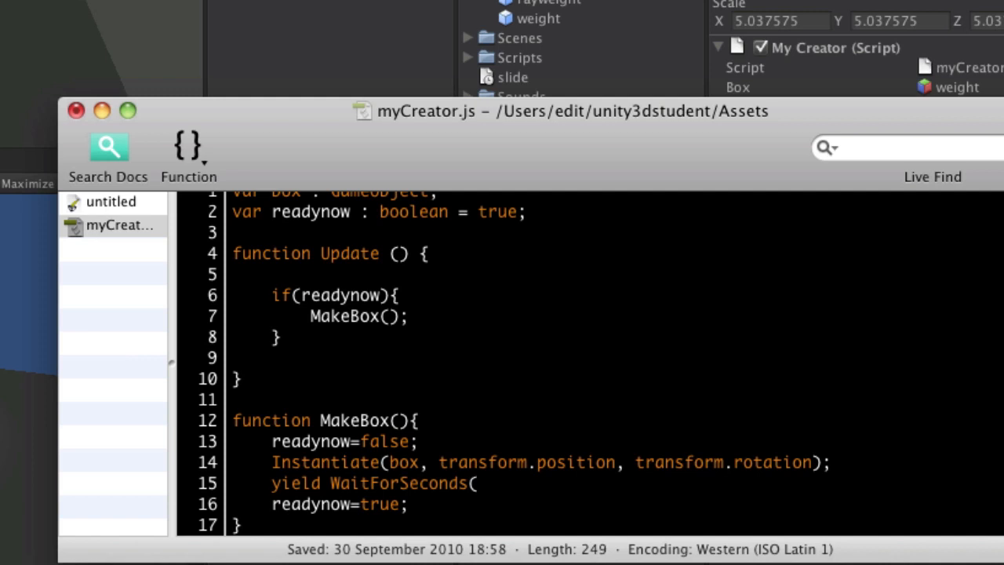
{"action": "type", "text": "2);"}
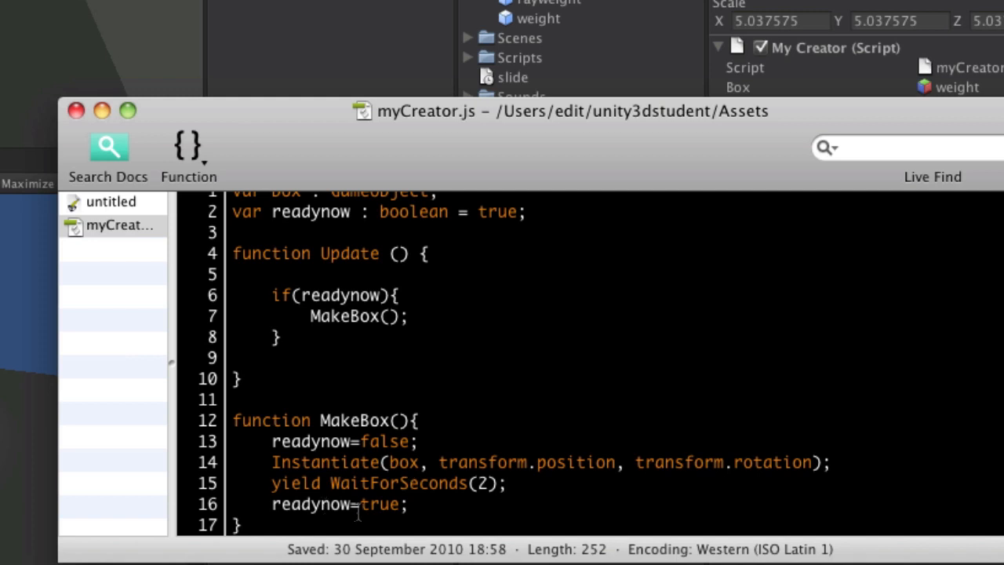
- Highlight the Instantiate statement to explain it, then clear the selection
{"action": "double_click", "coordinate": [318, 440]}
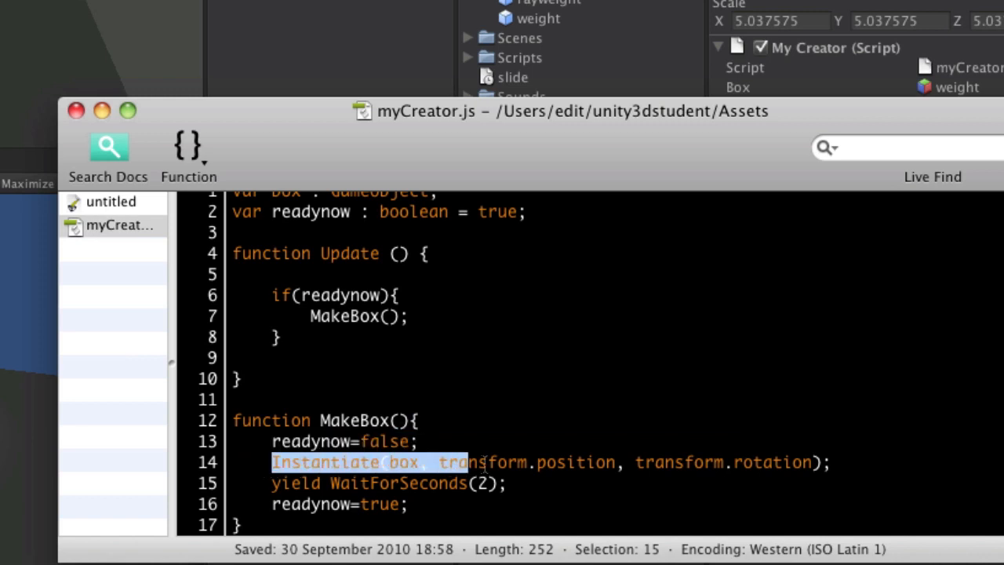
{"action": "left_click_drag", "start_coordinate": [470, 462], "coordinate": [828, 462]}
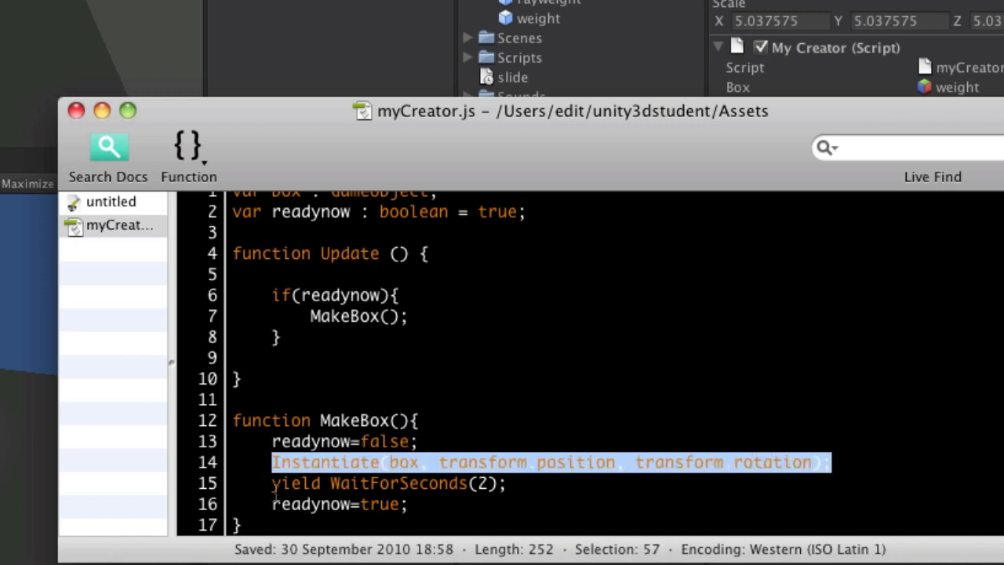
{"action": "left_click", "coordinate": [483, 483]}
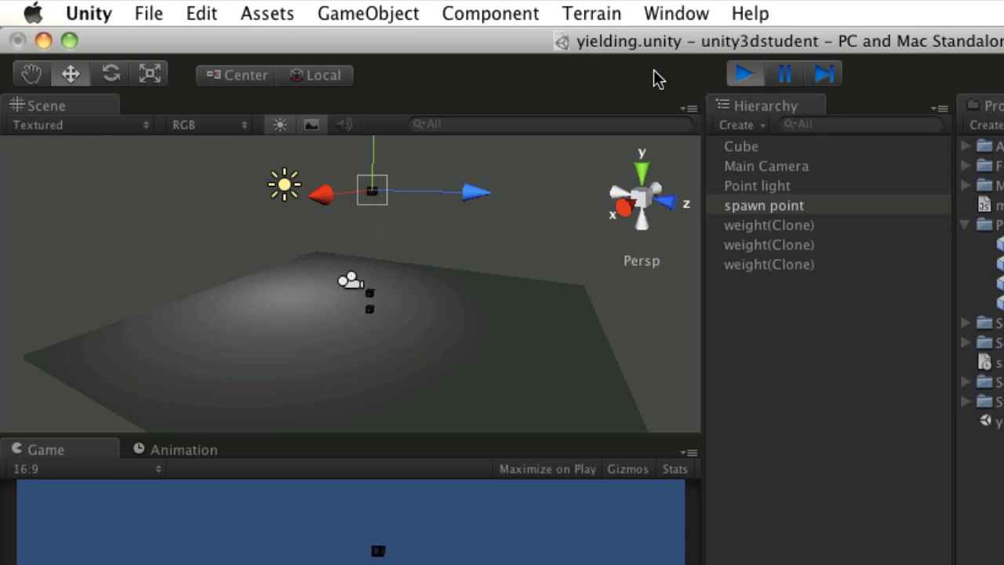
- Enter Play mode and watch four weight(Clone) boxes drop from the spawn point
{"action": "left_click", "coordinate": [742, 73]}
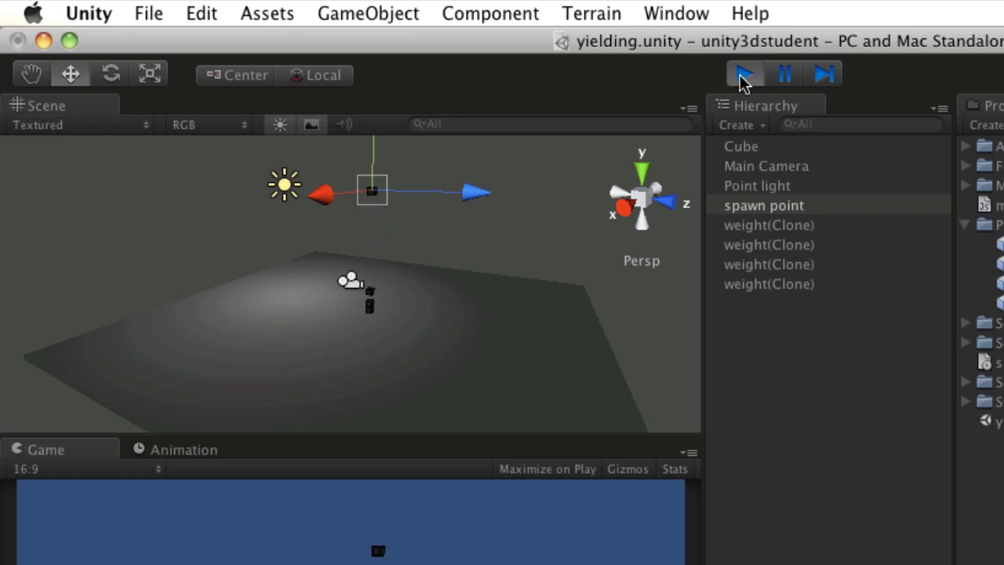